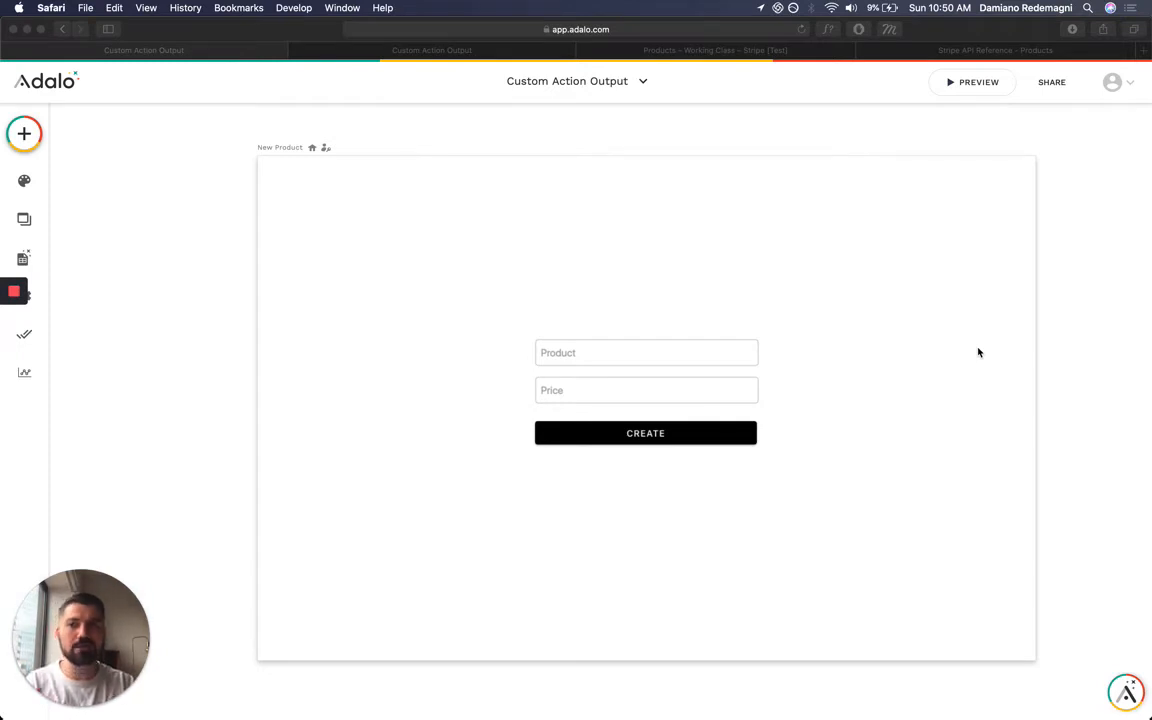
pyautogui.moveTo(752, 433)
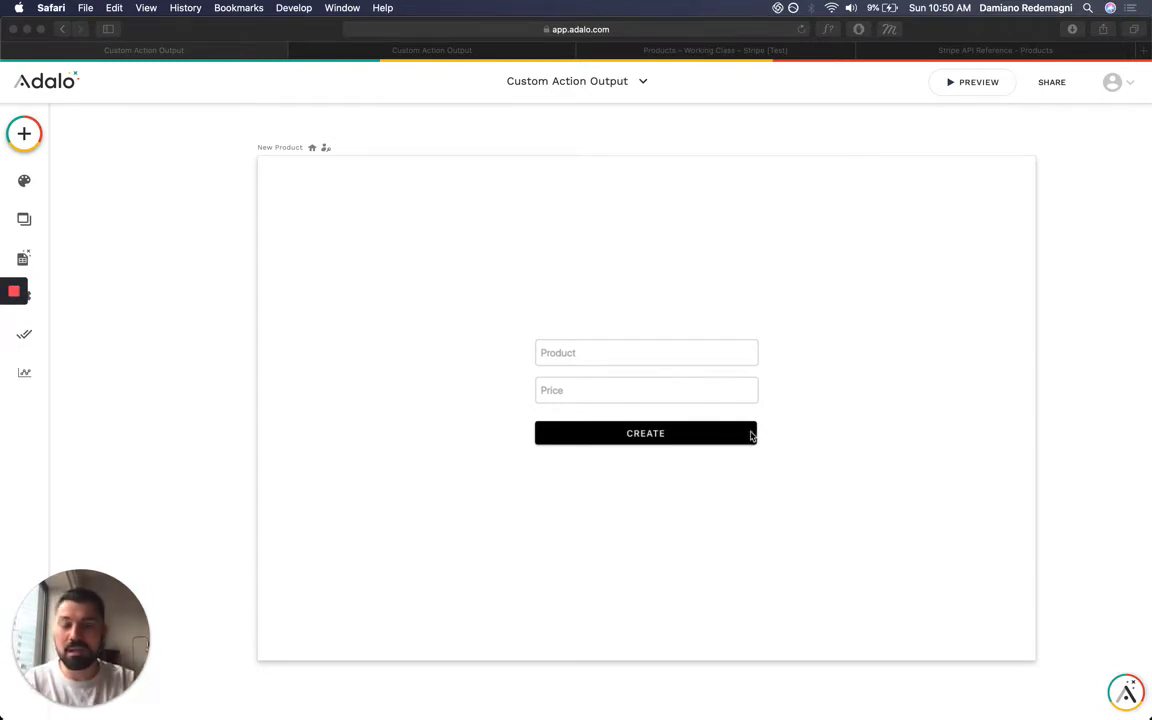
# Select the Create button and open its 'Stripe: Create New Product' action for editing.
pyautogui.click(645, 433)
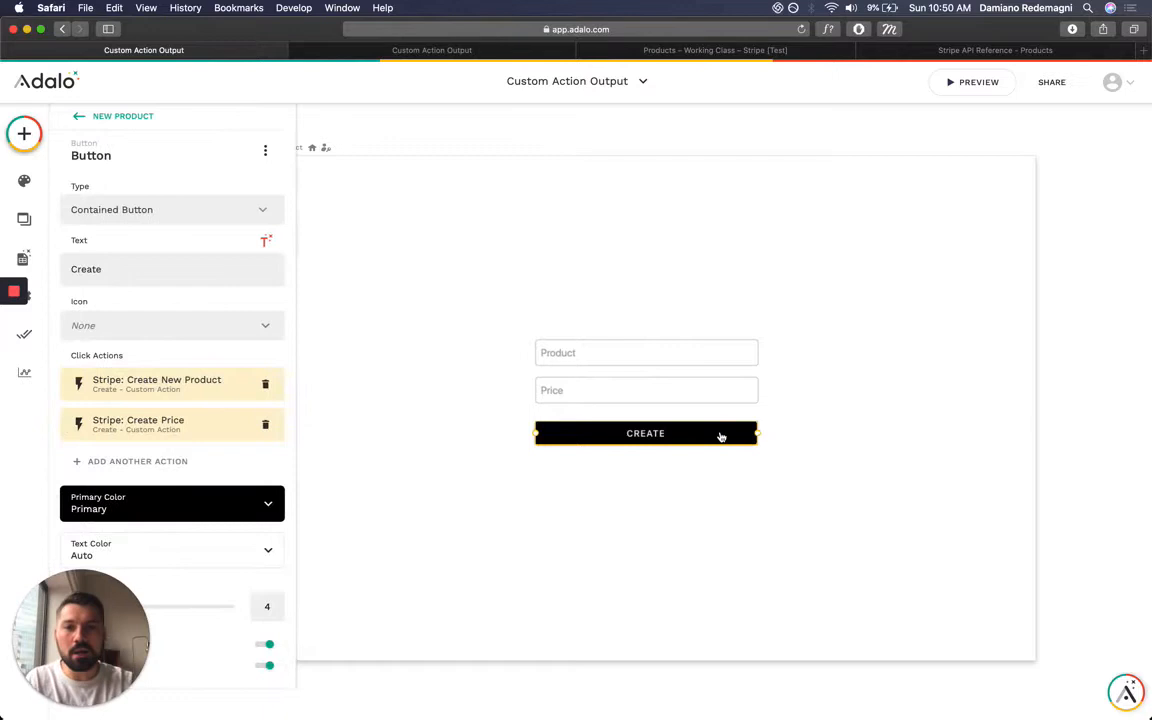
pyautogui.moveTo(368, 509)
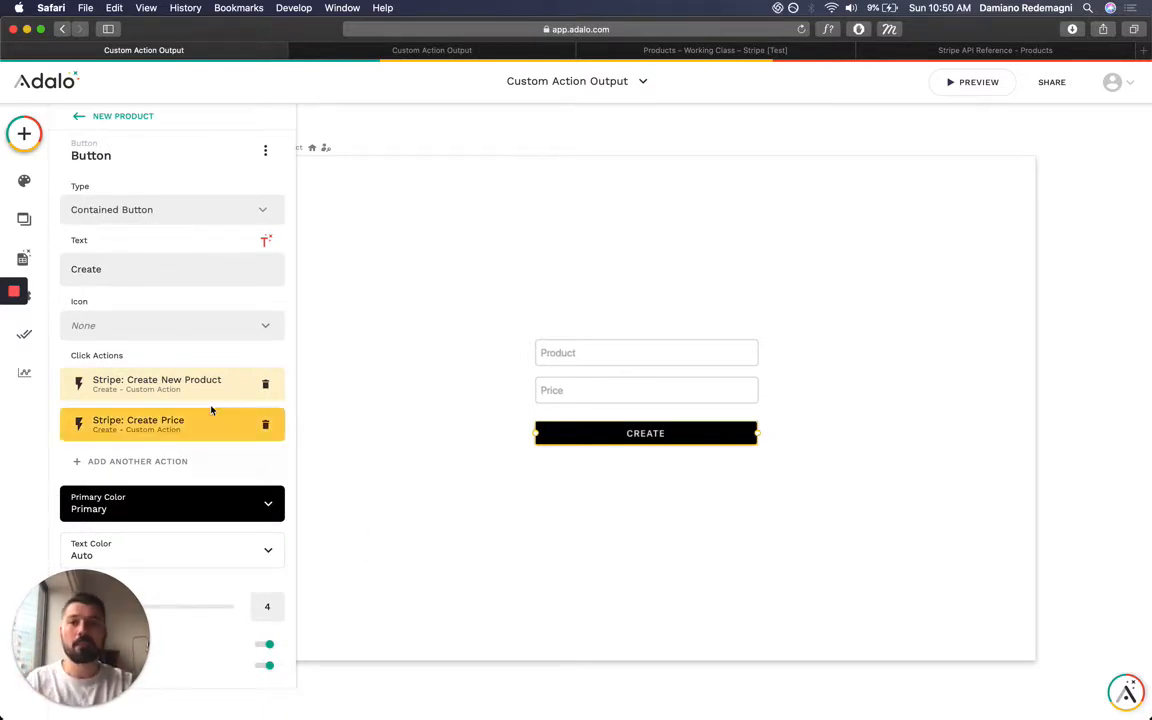
pyautogui.click(156, 384)
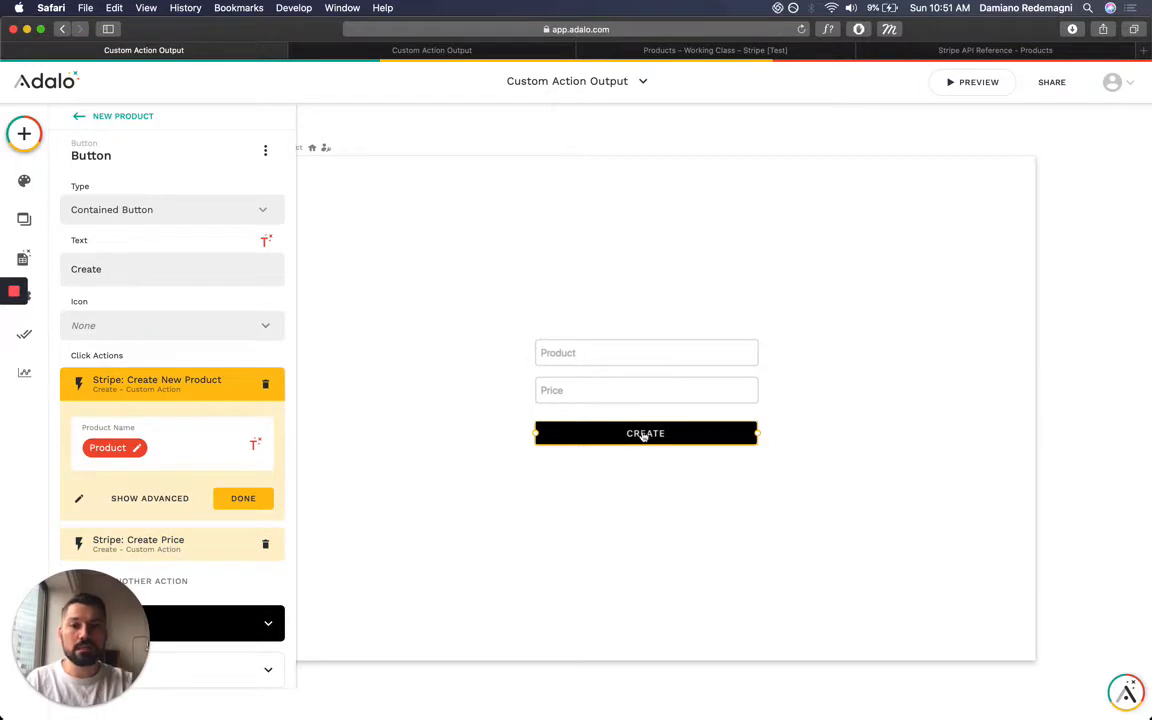
pyautogui.moveTo(199, 390)
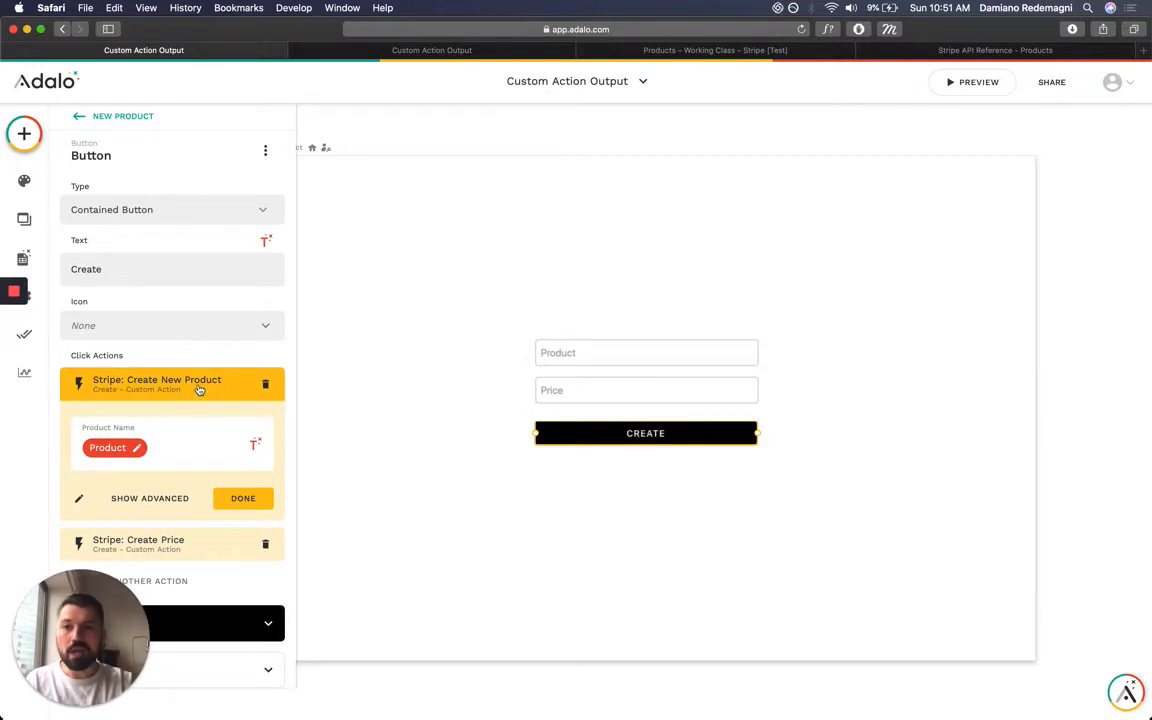
pyautogui.moveTo(226, 390)
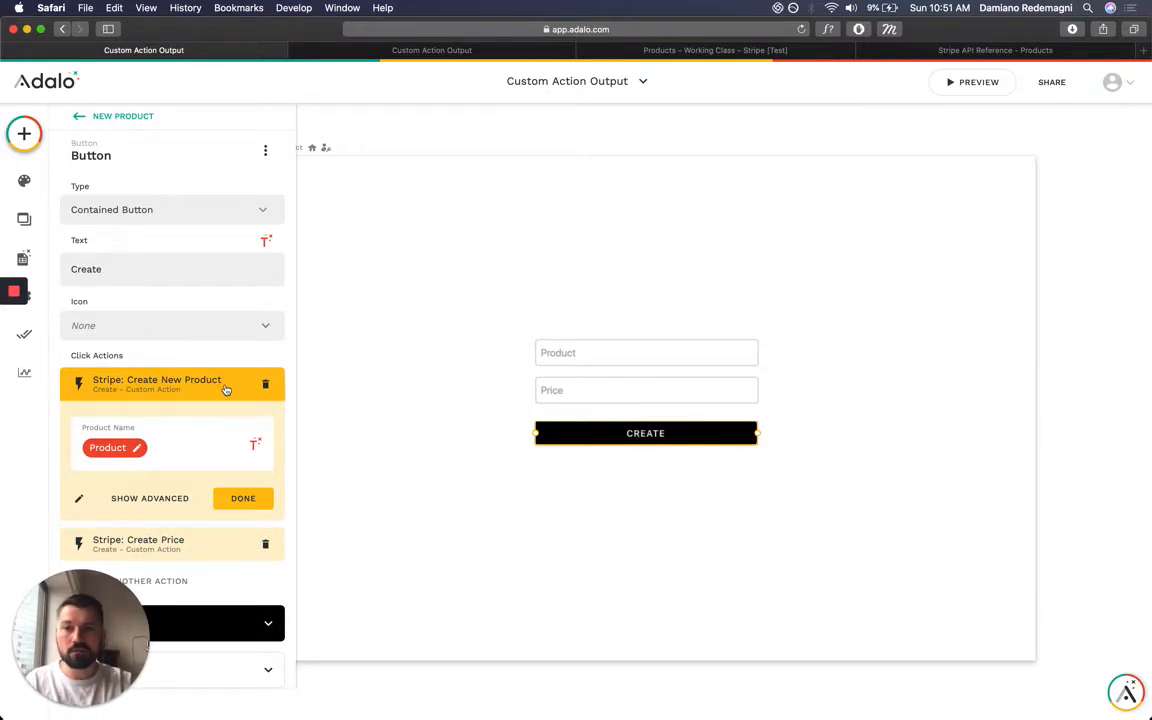
pyautogui.click(646, 352)
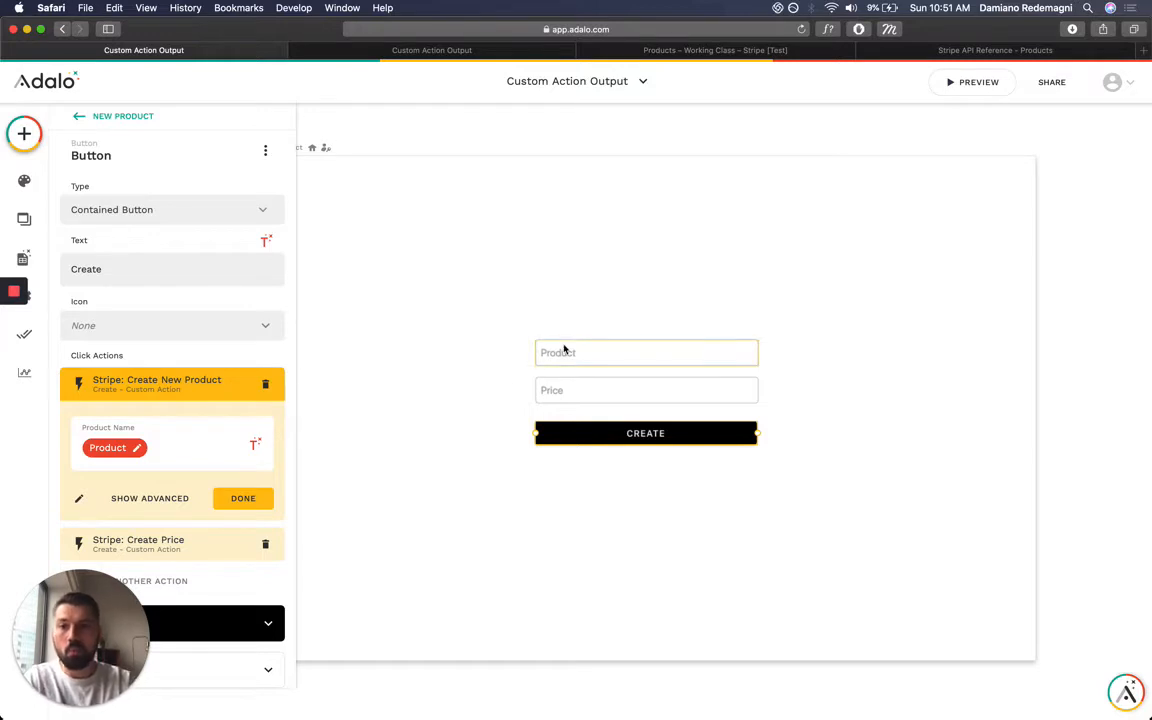
pyautogui.moveTo(630, 352)
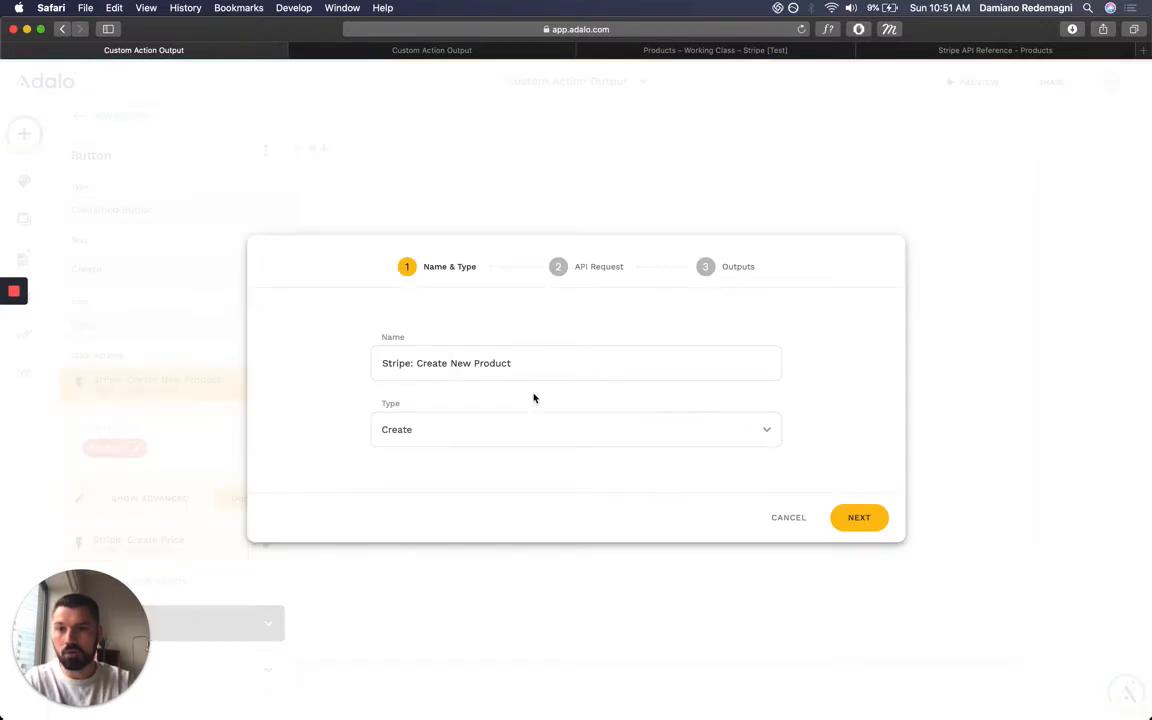
# Inspect the API Request's Authorization header, name query param and Product Name input.
pyautogui.click(858, 517)
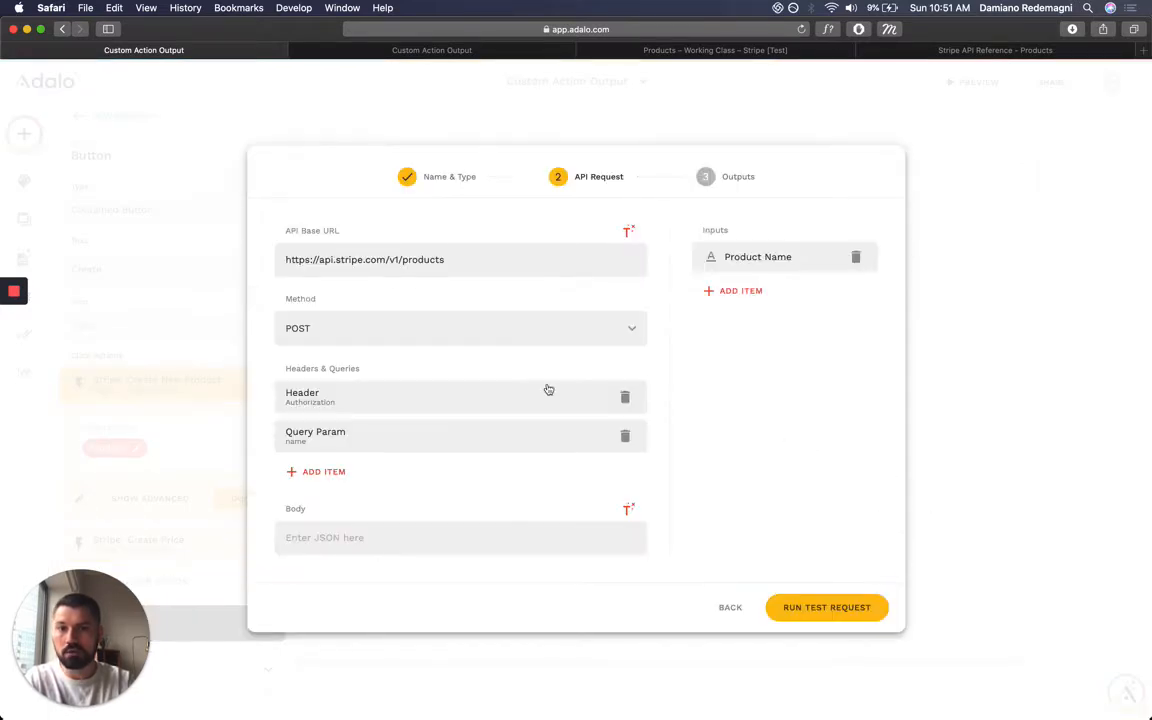
pyautogui.tripleClick(364, 259)
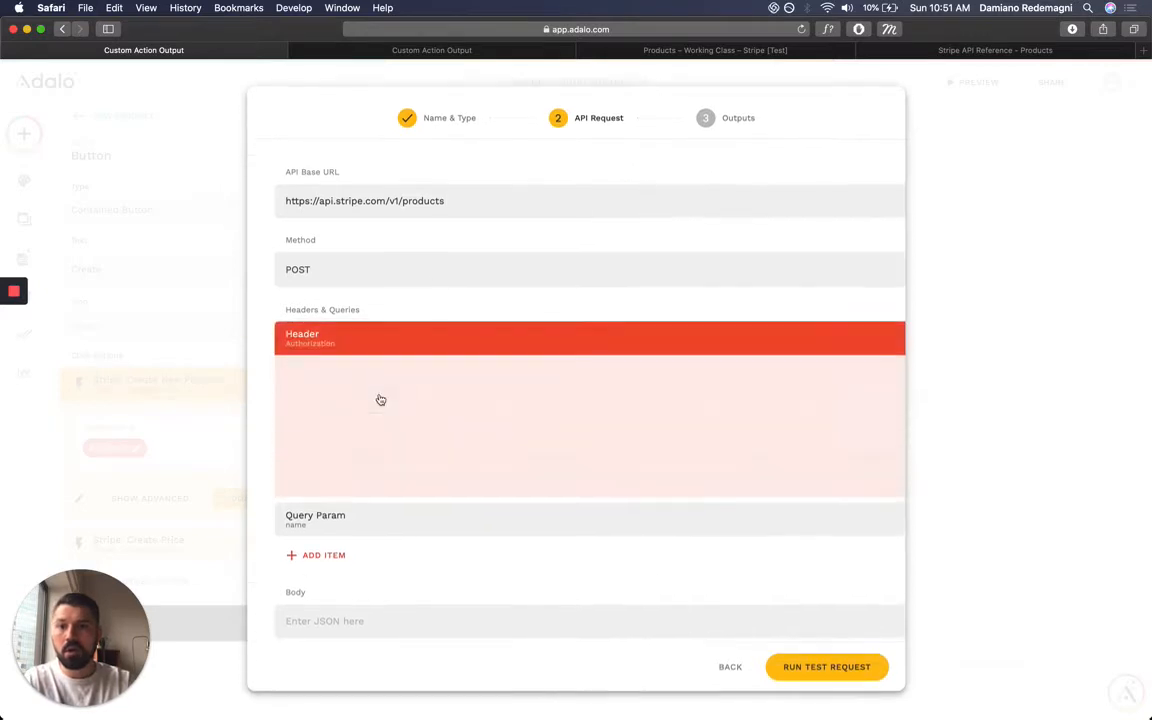
pyautogui.click(400, 338)
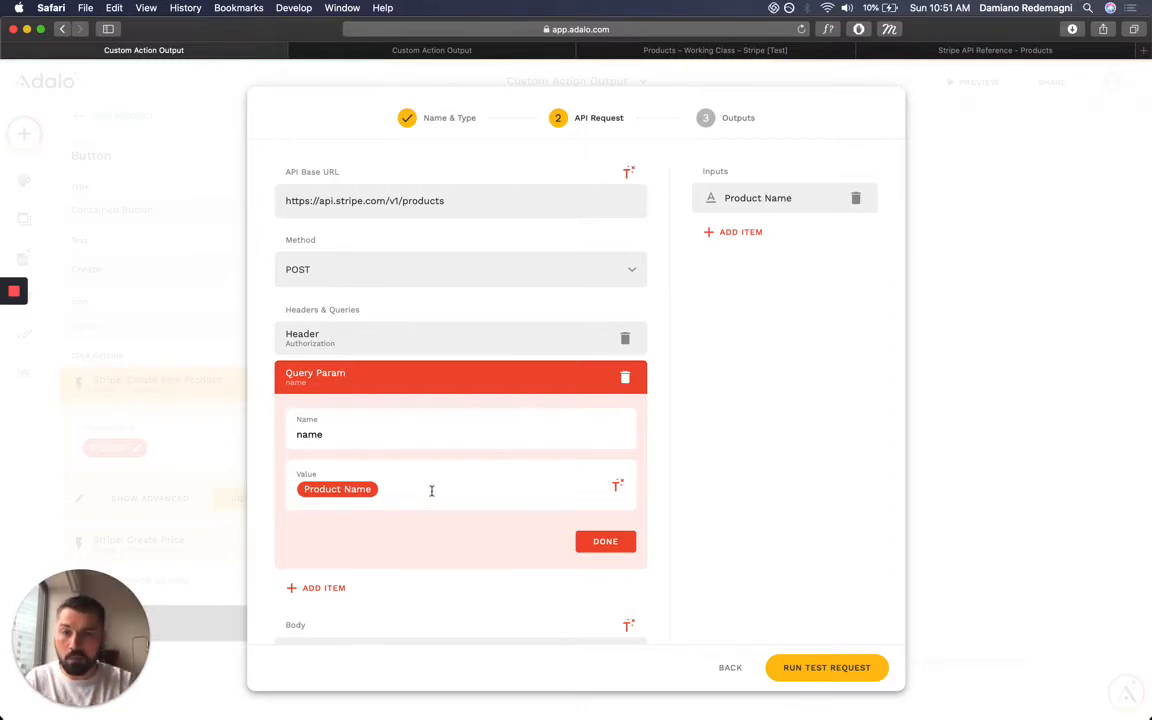
pyautogui.click(757, 197)
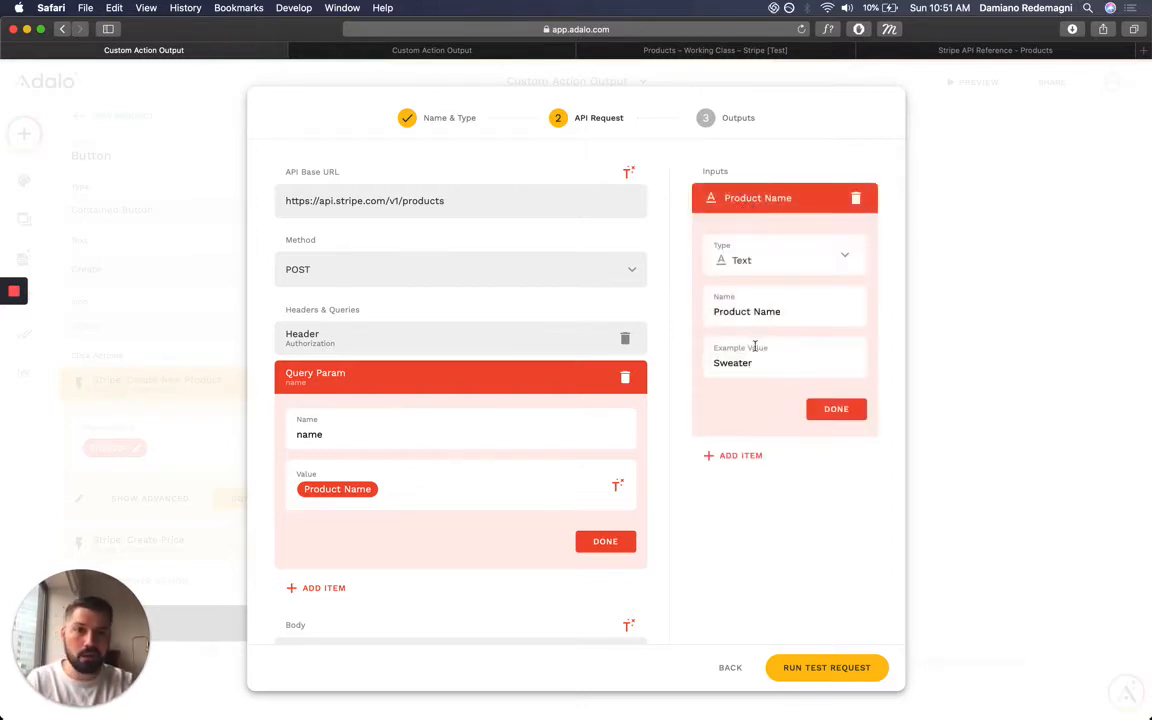
pyautogui.click(836, 409)
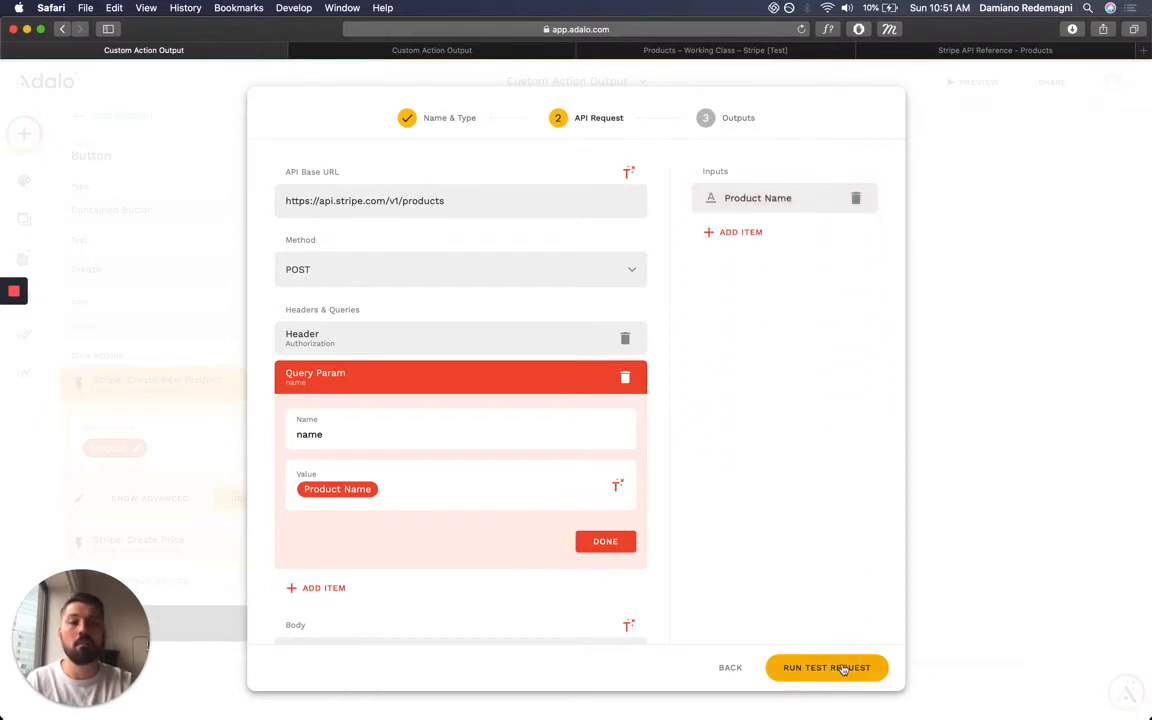
# Run the test request, creating Sweater and returning outputs like Product ID.
pyautogui.click(826, 667)
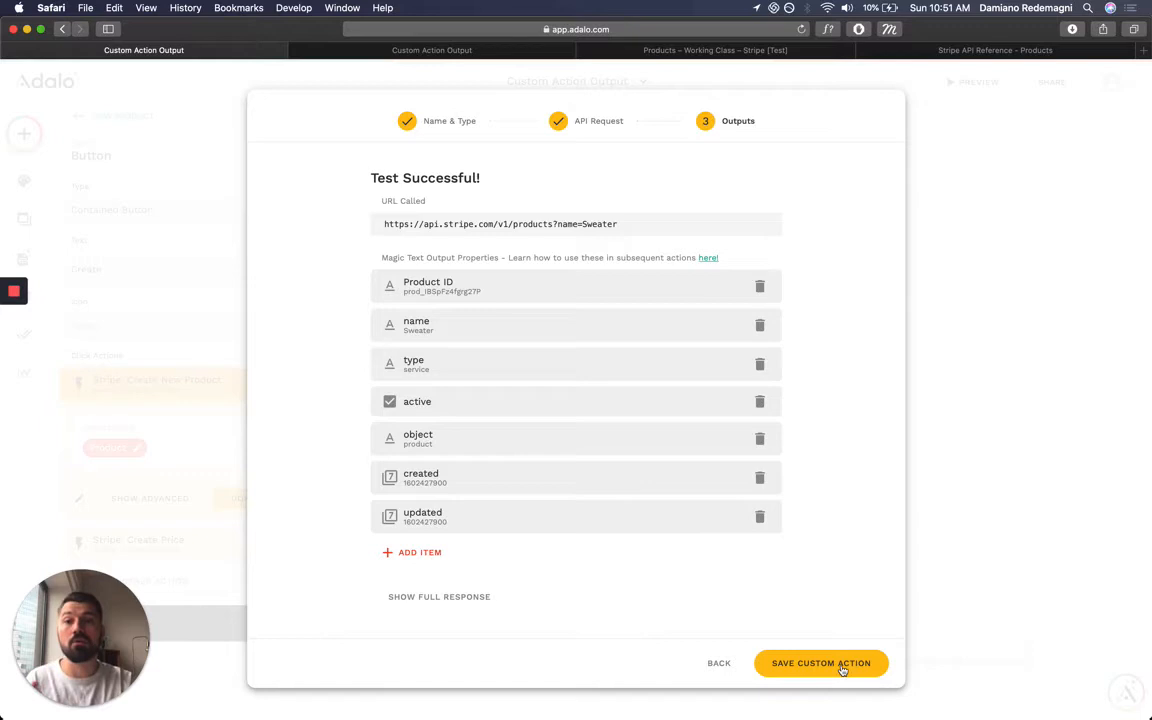
pyautogui.moveTo(715, 620)
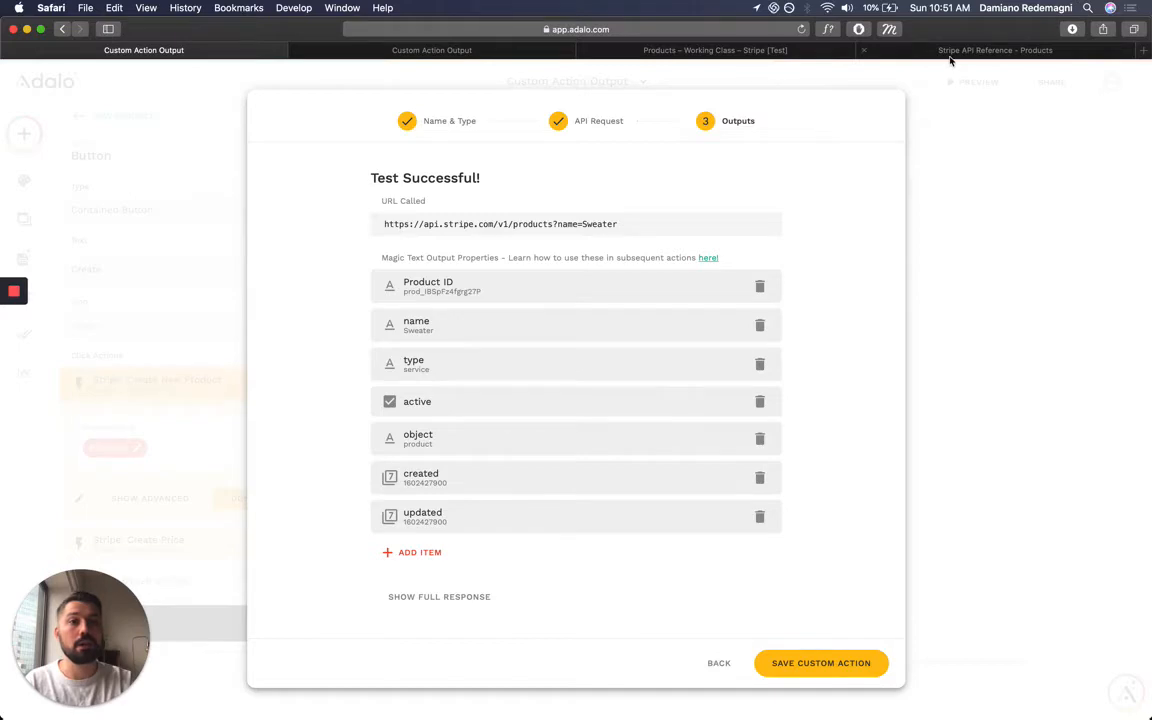
# Check Stripe's Products list for the new priceless Sweater products, then return to Adalo.
pyautogui.click(715, 50)
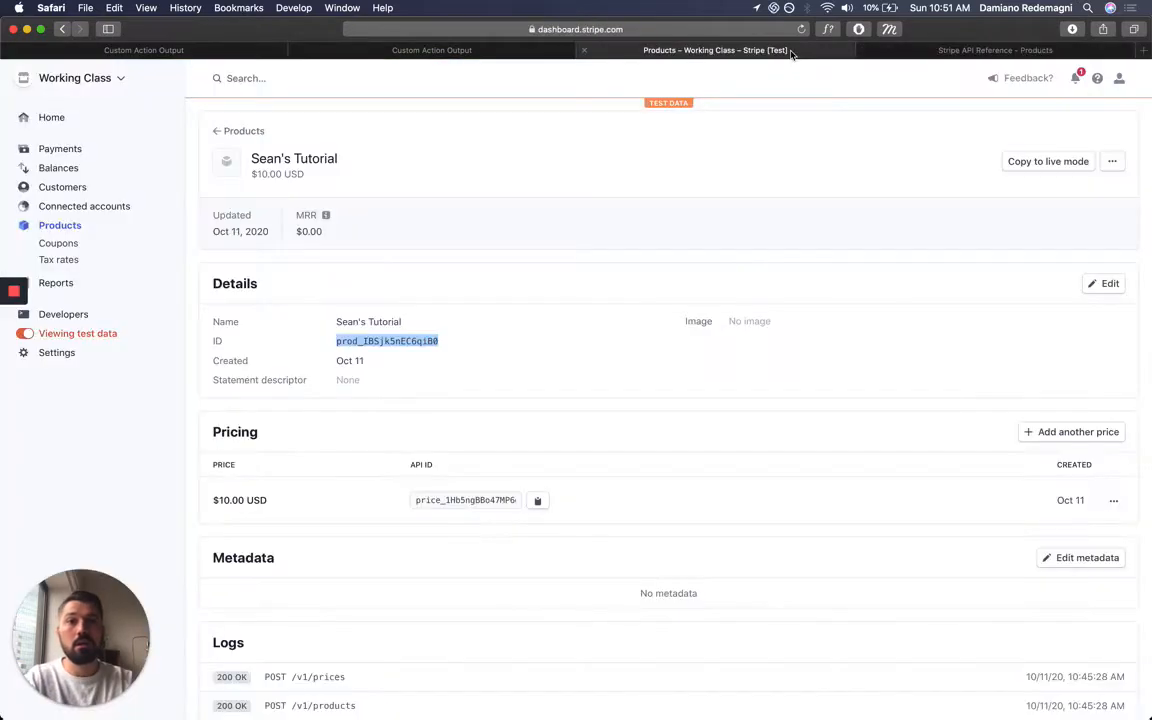
pyautogui.click(243, 130)
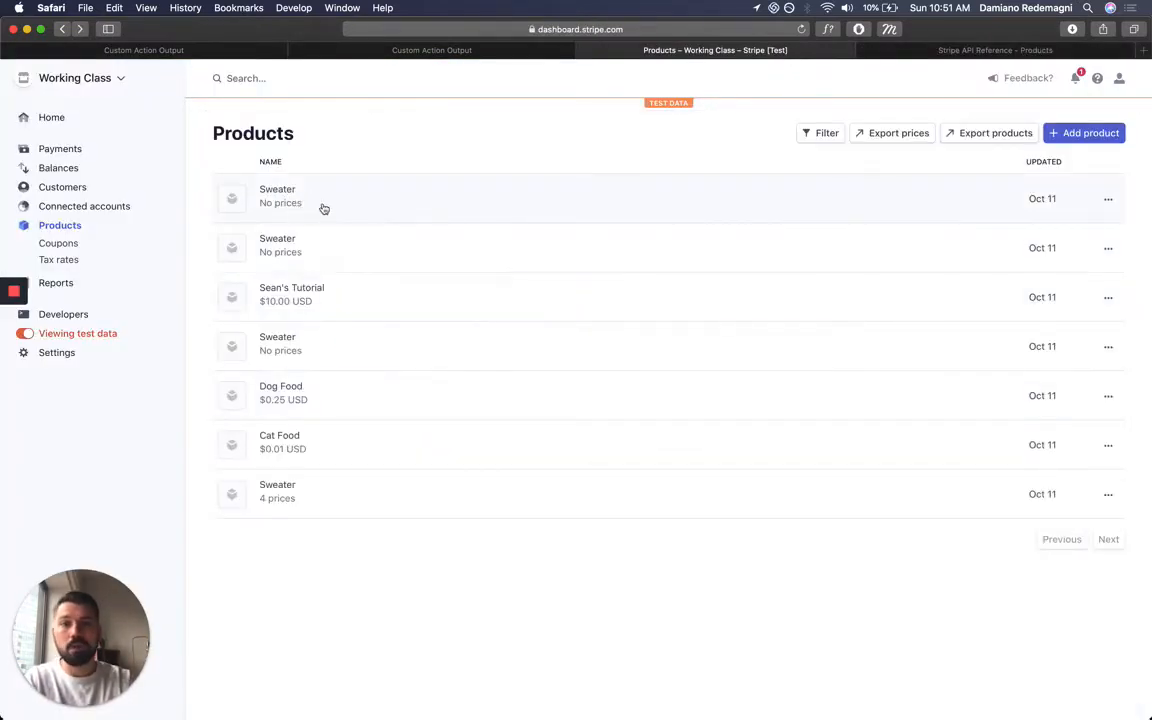
pyautogui.moveTo(344, 210)
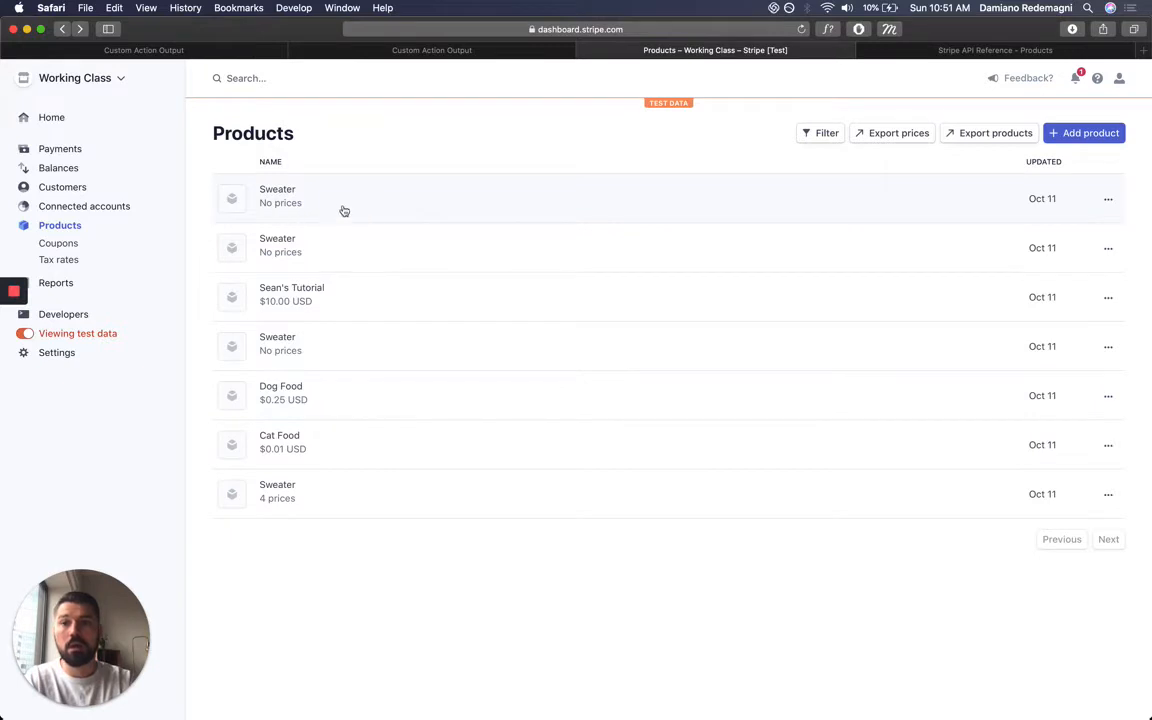
pyautogui.click(144, 50)
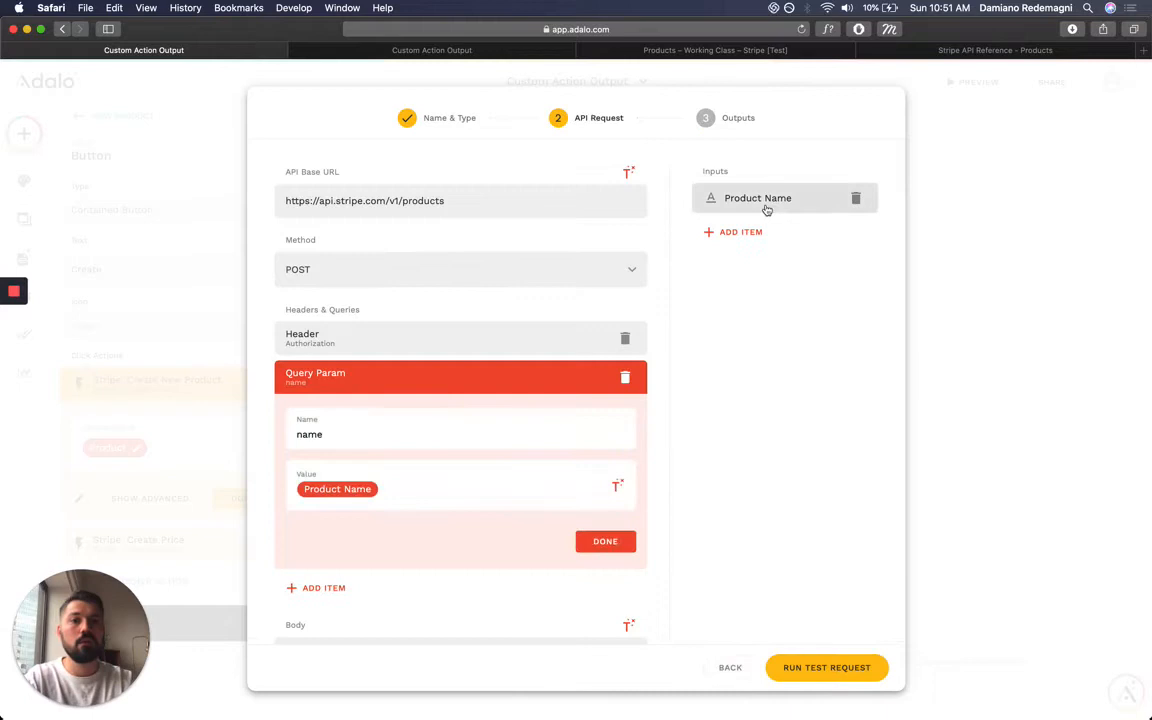
# Set the Product Name example to Motorcycle, rerun the test, and verify Motorcycle in Stripe.
pyautogui.click(757, 197)
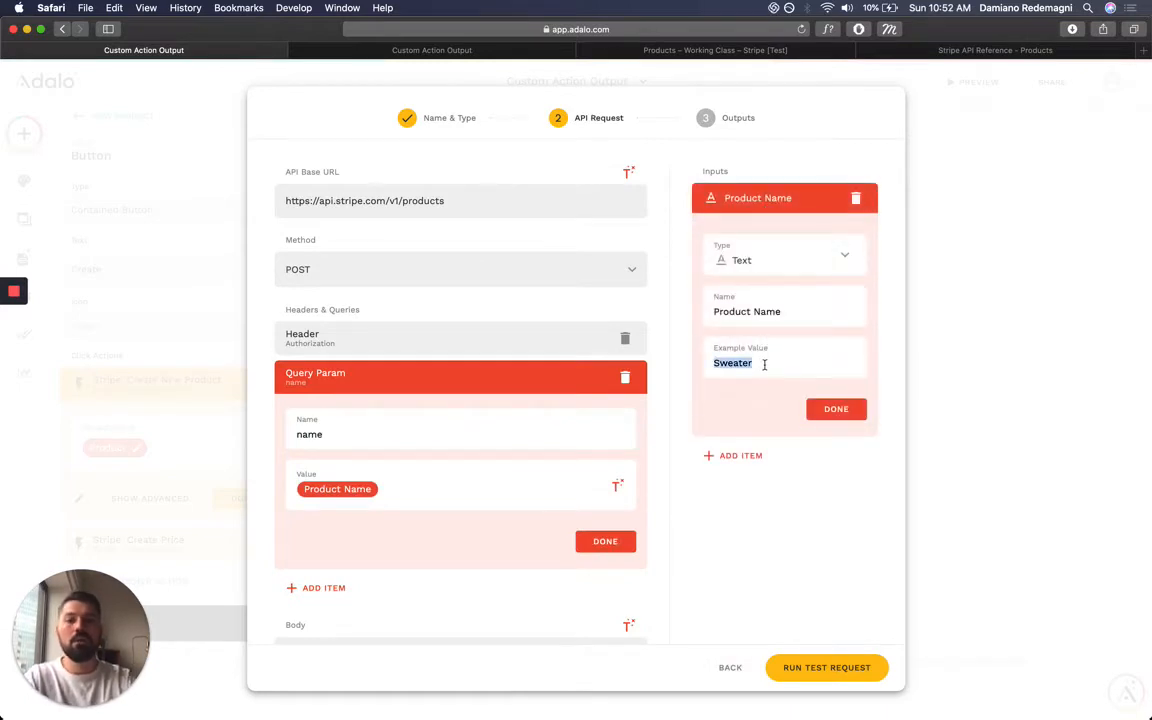
pyautogui.write('Motorcycle')
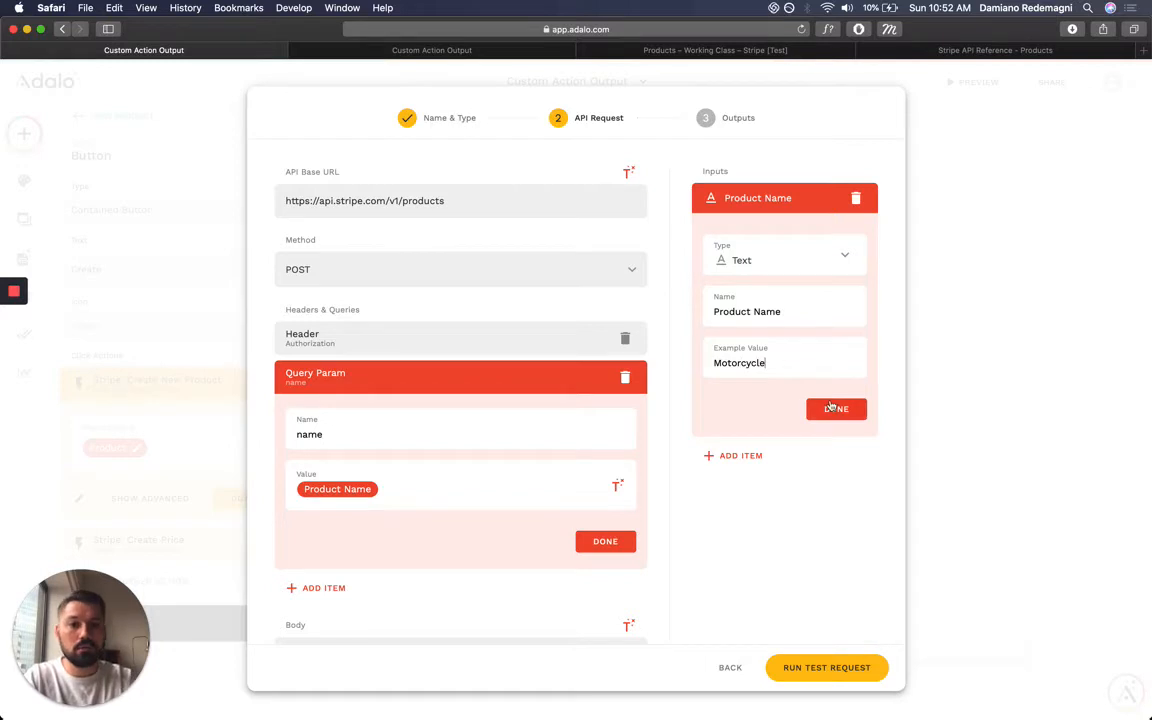
pyautogui.click(826, 667)
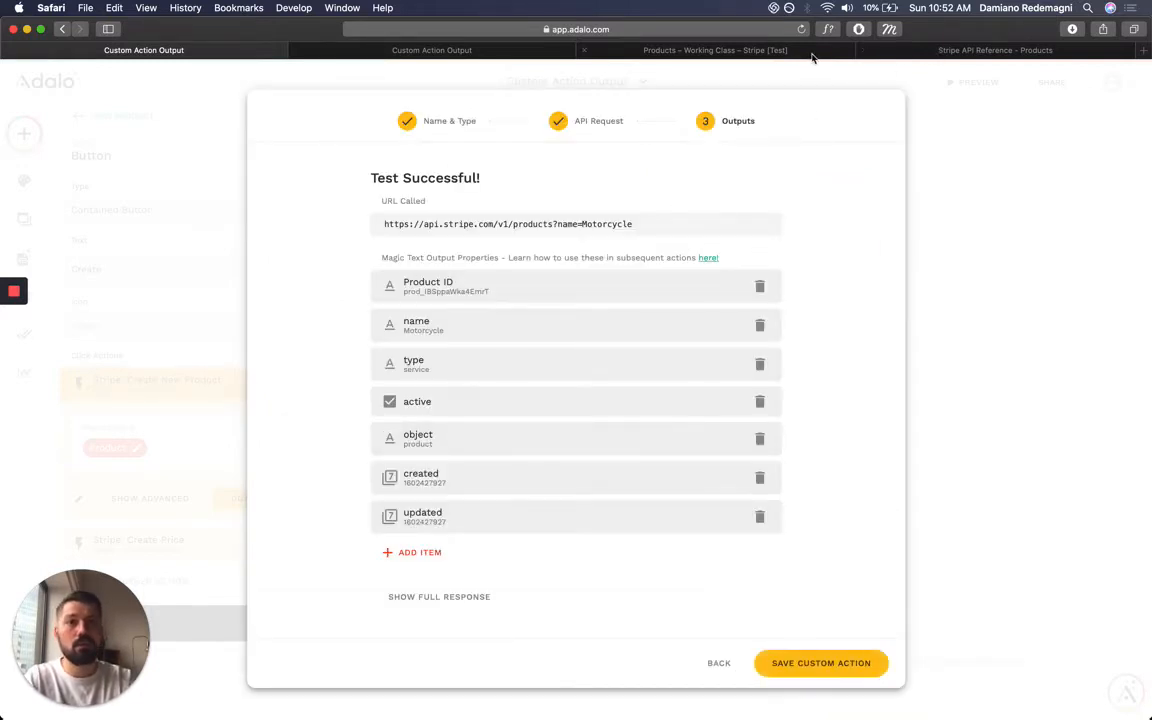
pyautogui.click(715, 50)
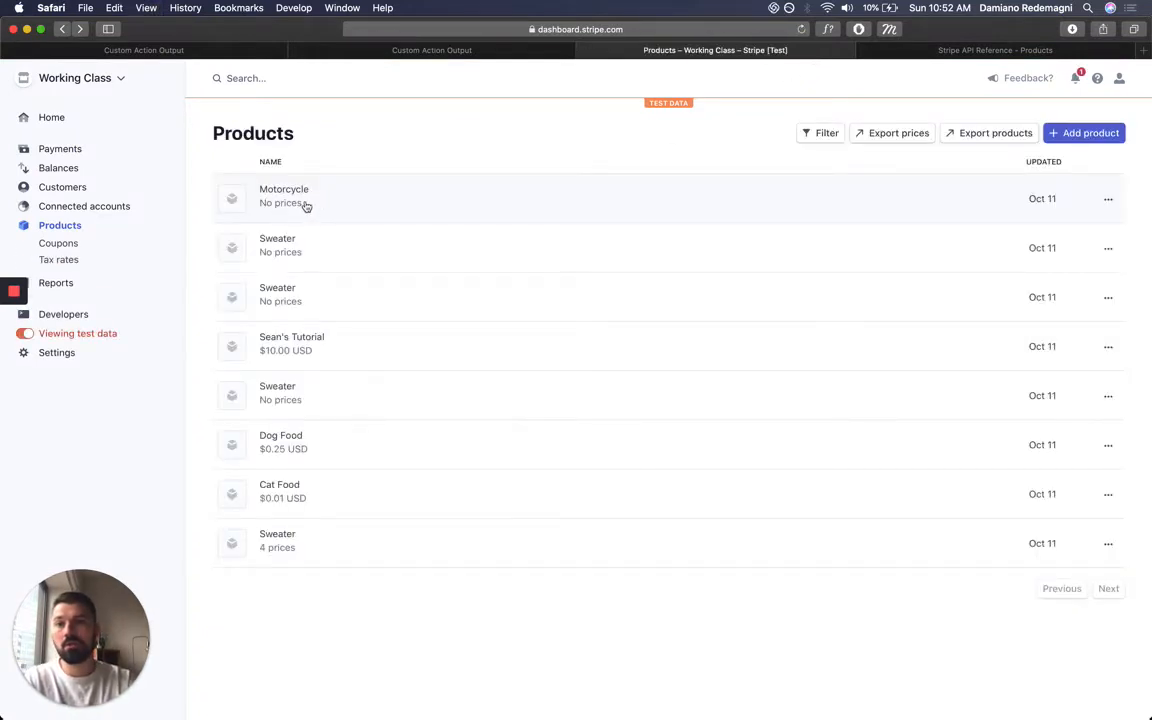
pyautogui.click(284, 195)
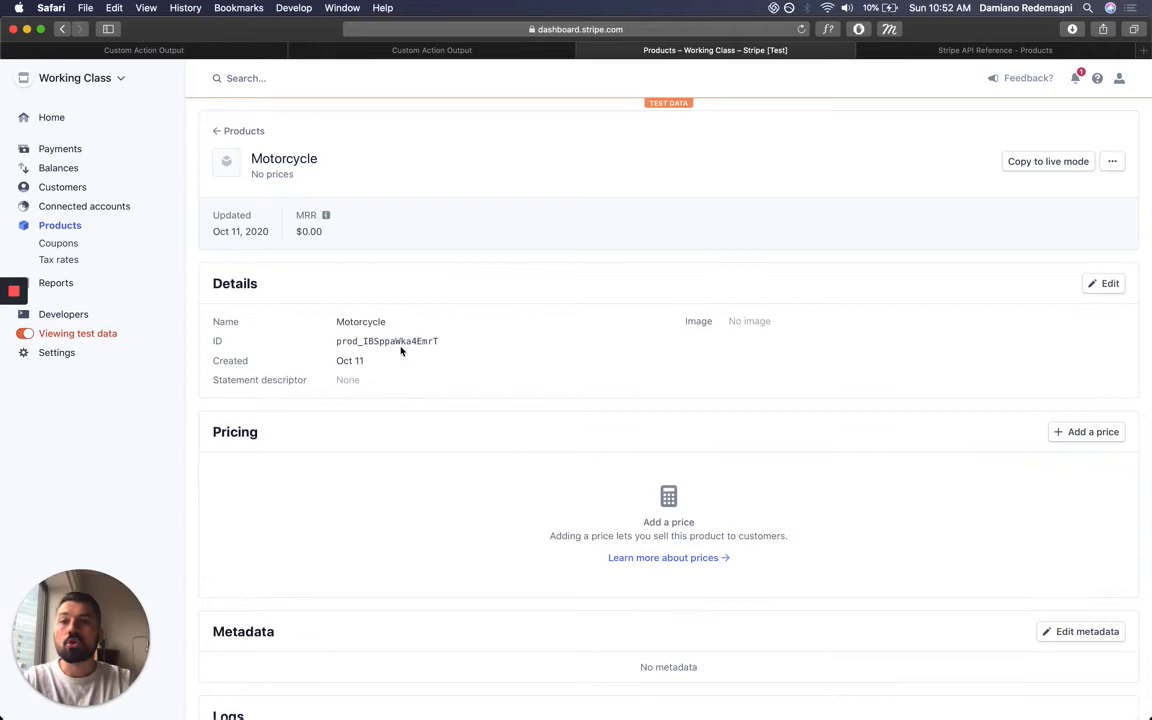
pyautogui.click(244, 131)
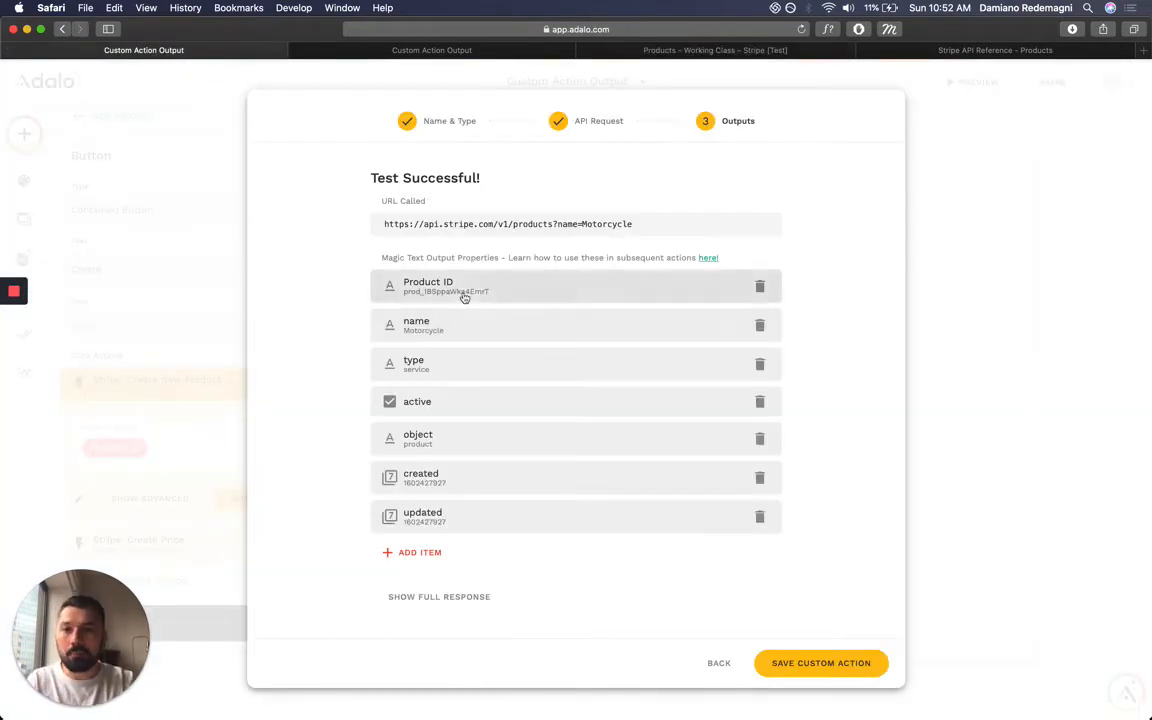
# Check the Product ID output, save the Create New Product action, and close its settings.
pyautogui.click(460, 286)
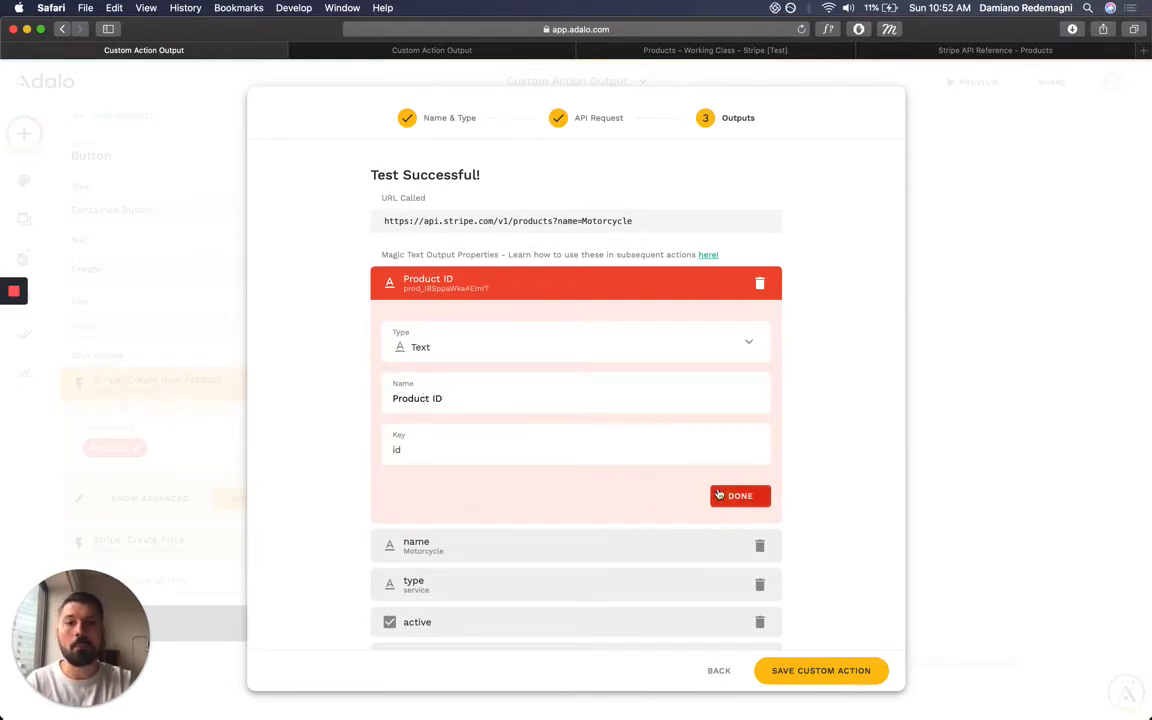
pyautogui.click(739, 495)
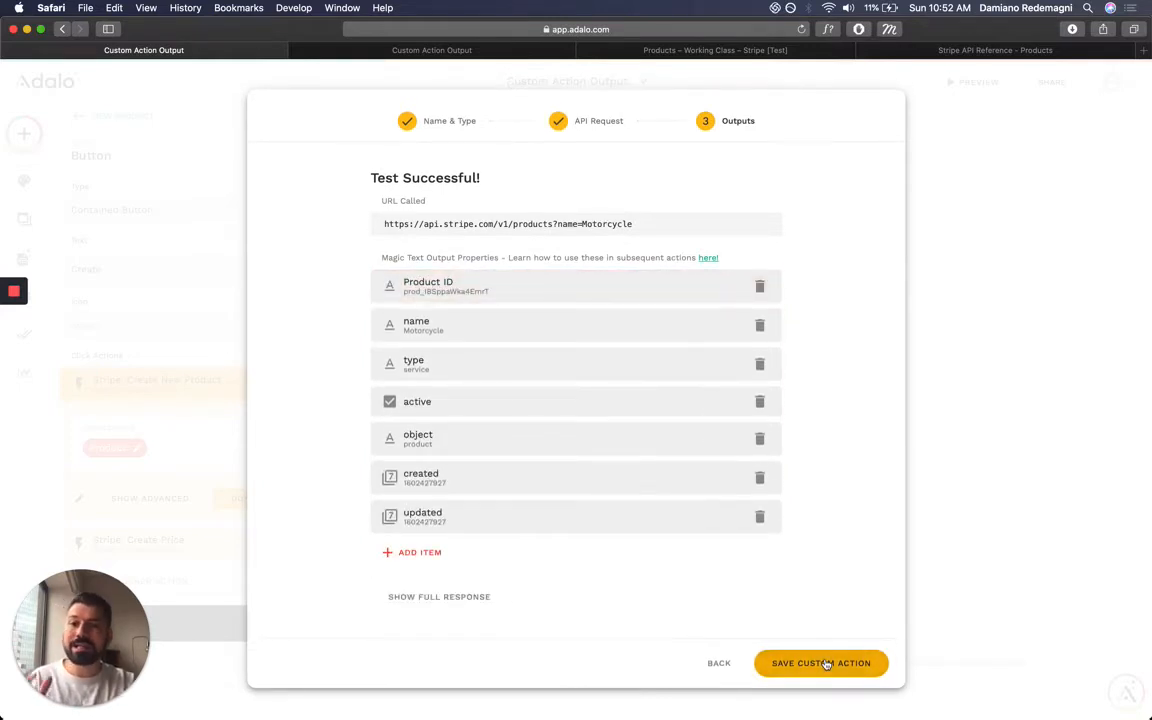
pyautogui.click(820, 663)
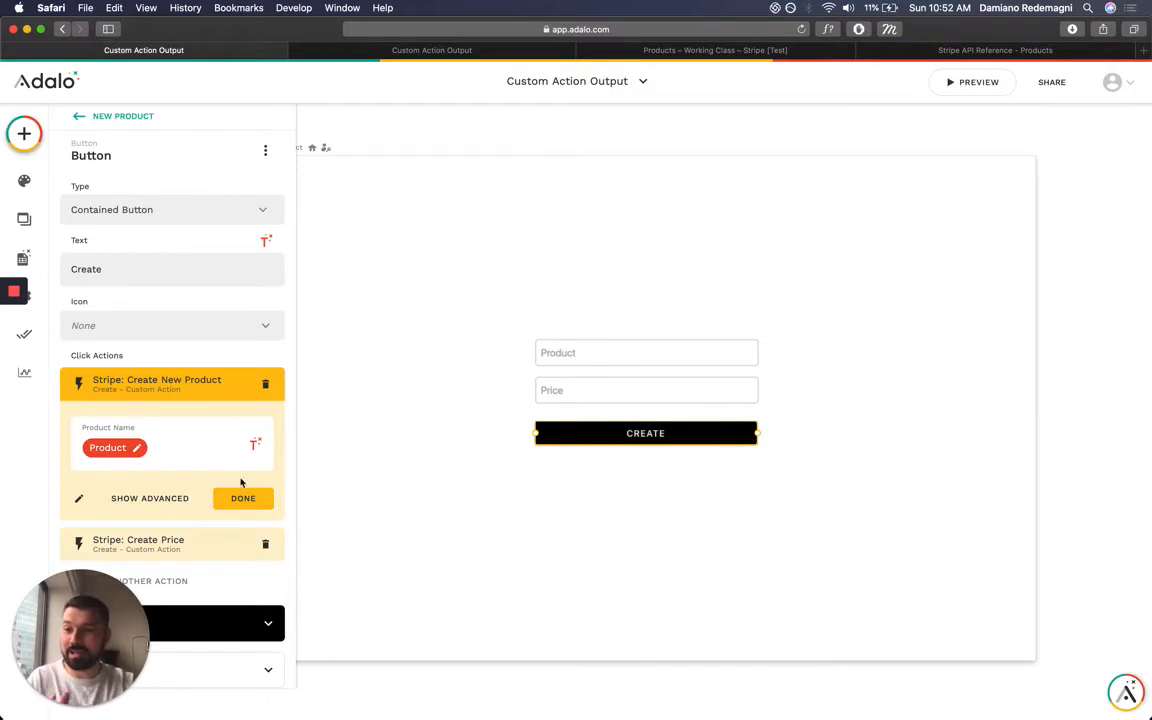
pyautogui.click(243, 498)
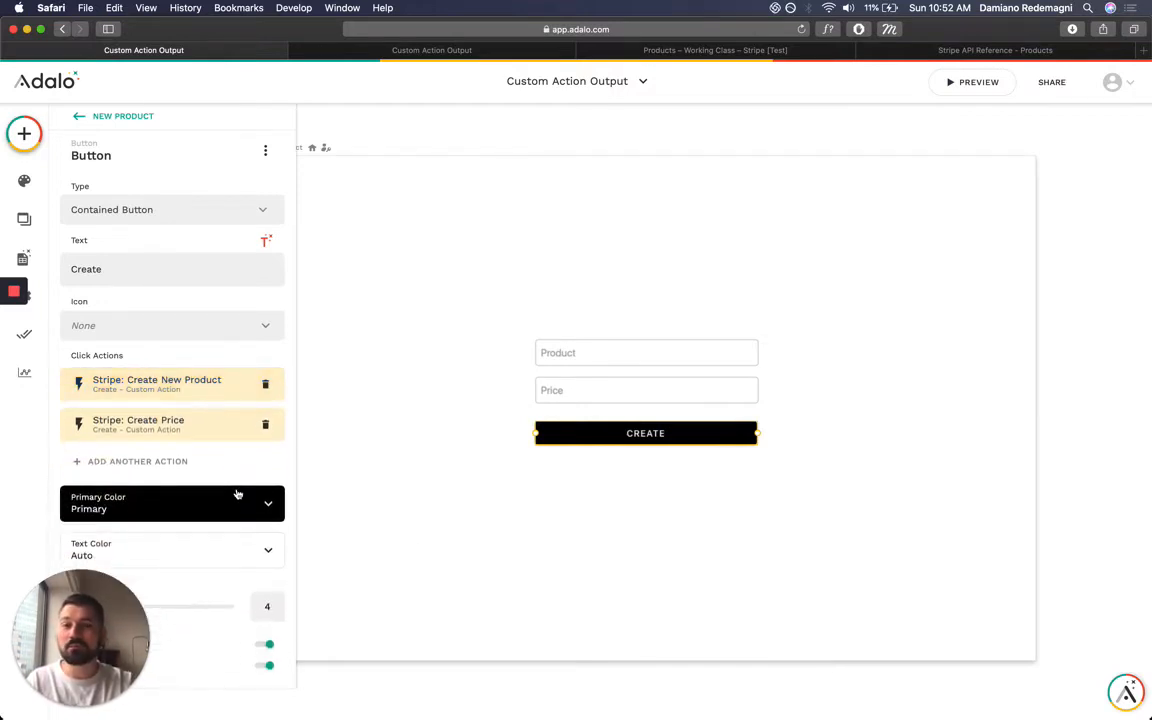
pyautogui.click(138, 424)
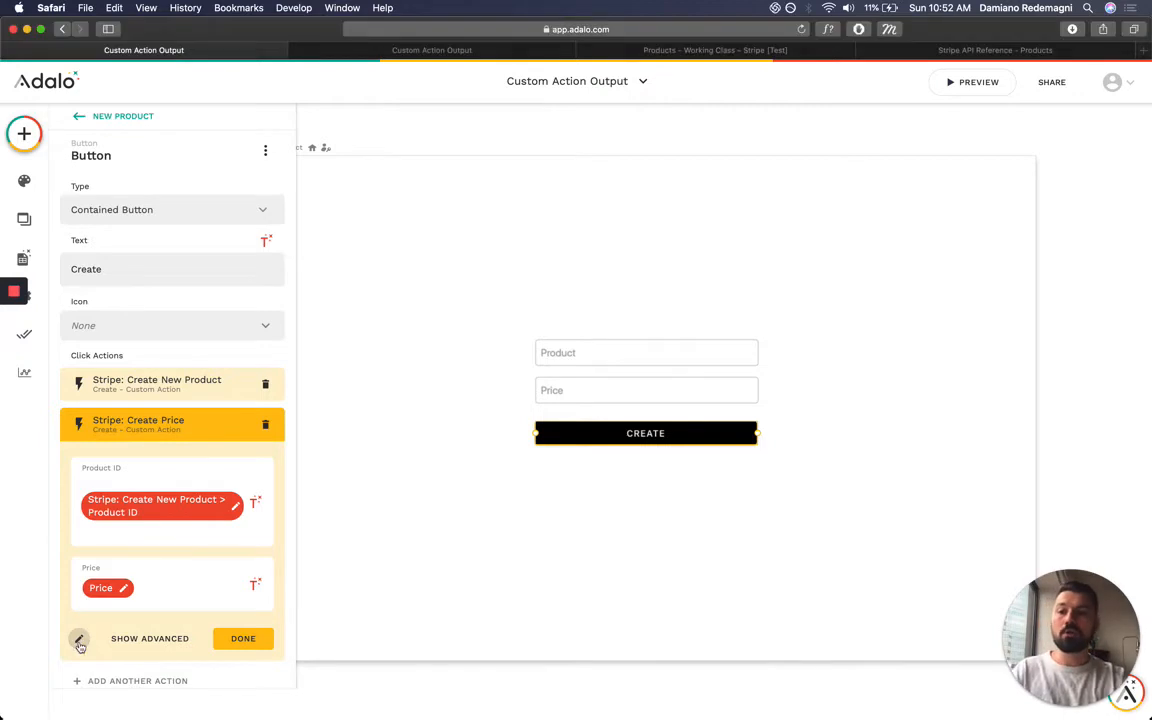
# Review Create Price's prices endpoint, usd currency, unit_amount, product param and Product ID input.
pyautogui.click(79, 638)
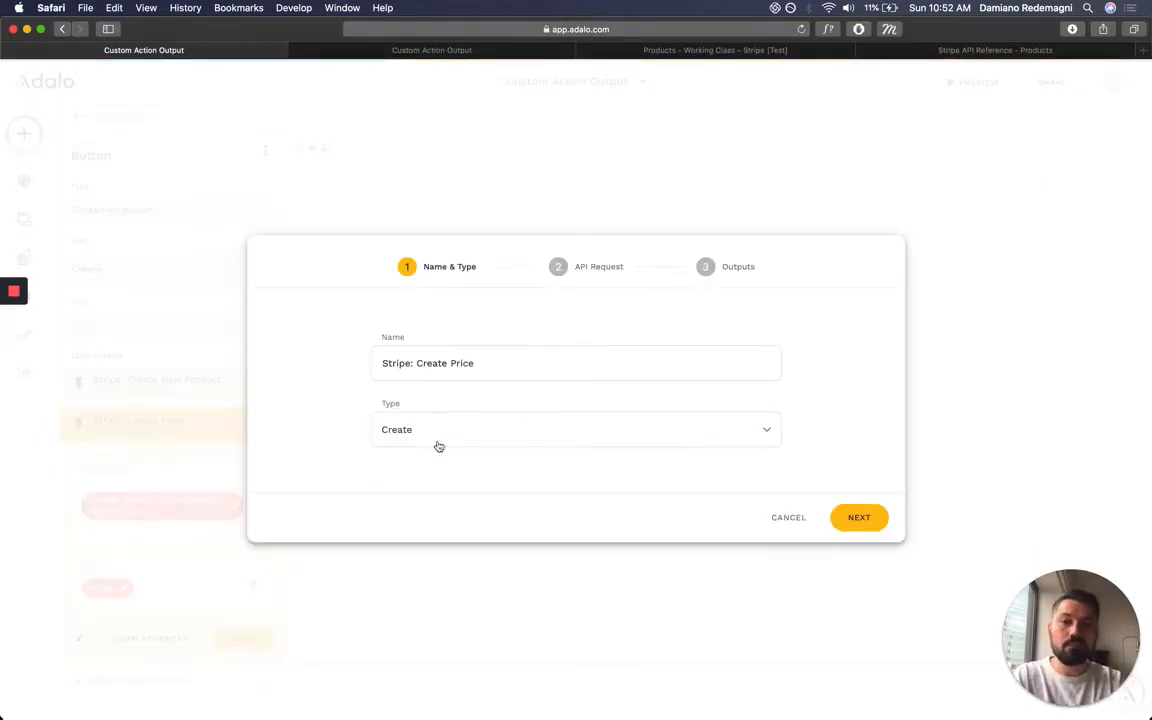
pyautogui.click(858, 517)
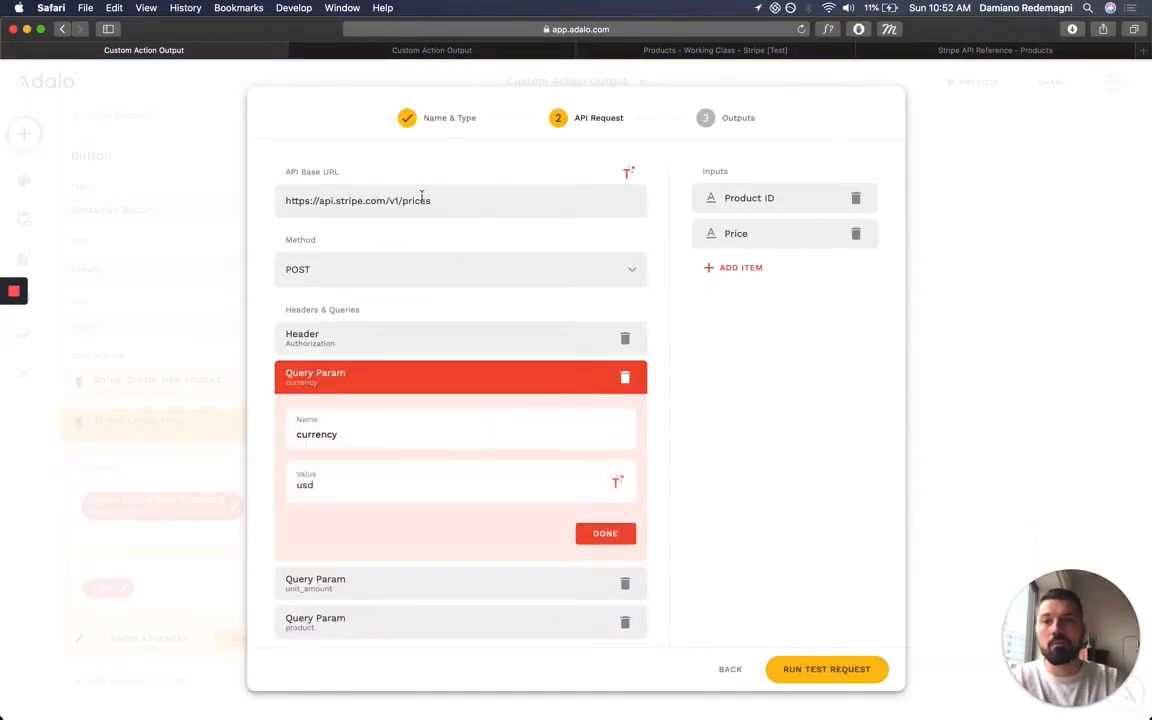
pyautogui.moveTo(517, 225)
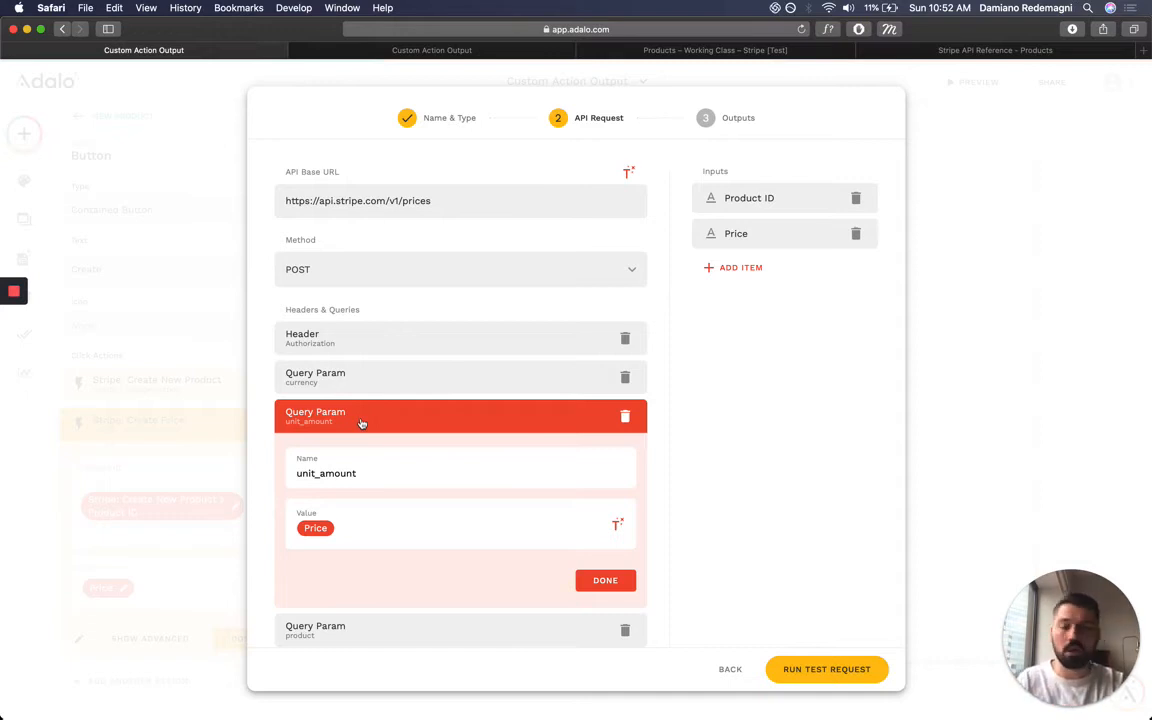
pyautogui.click(605, 580)
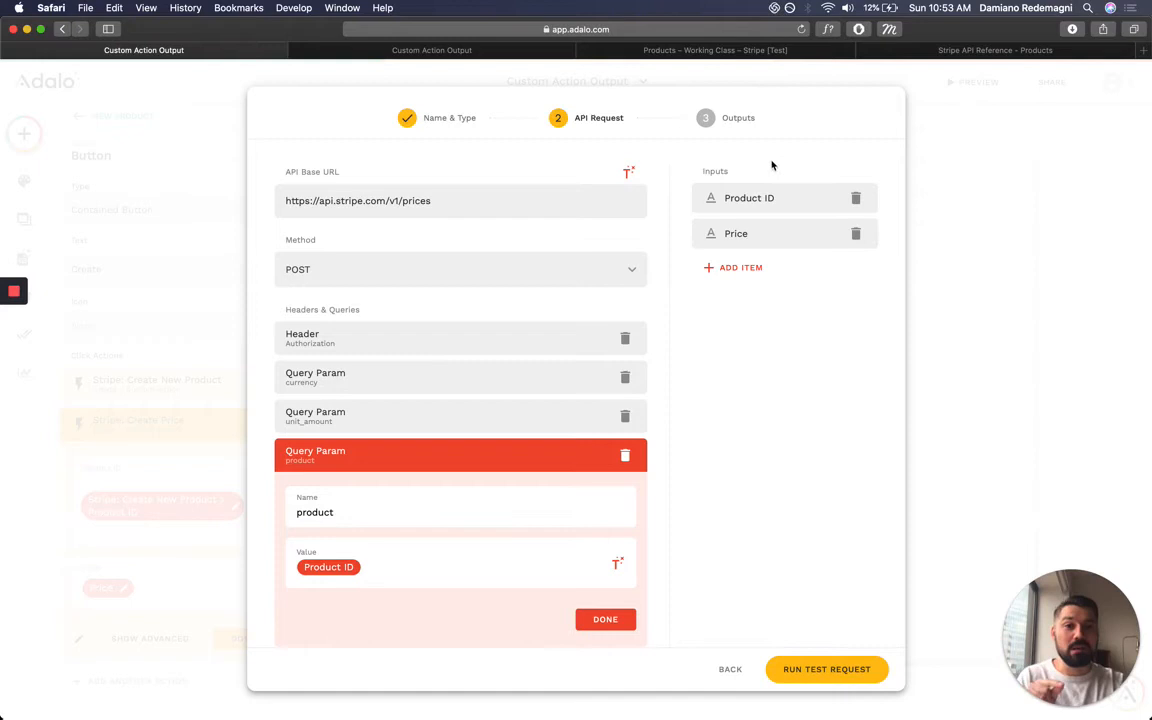
pyautogui.click(749, 197)
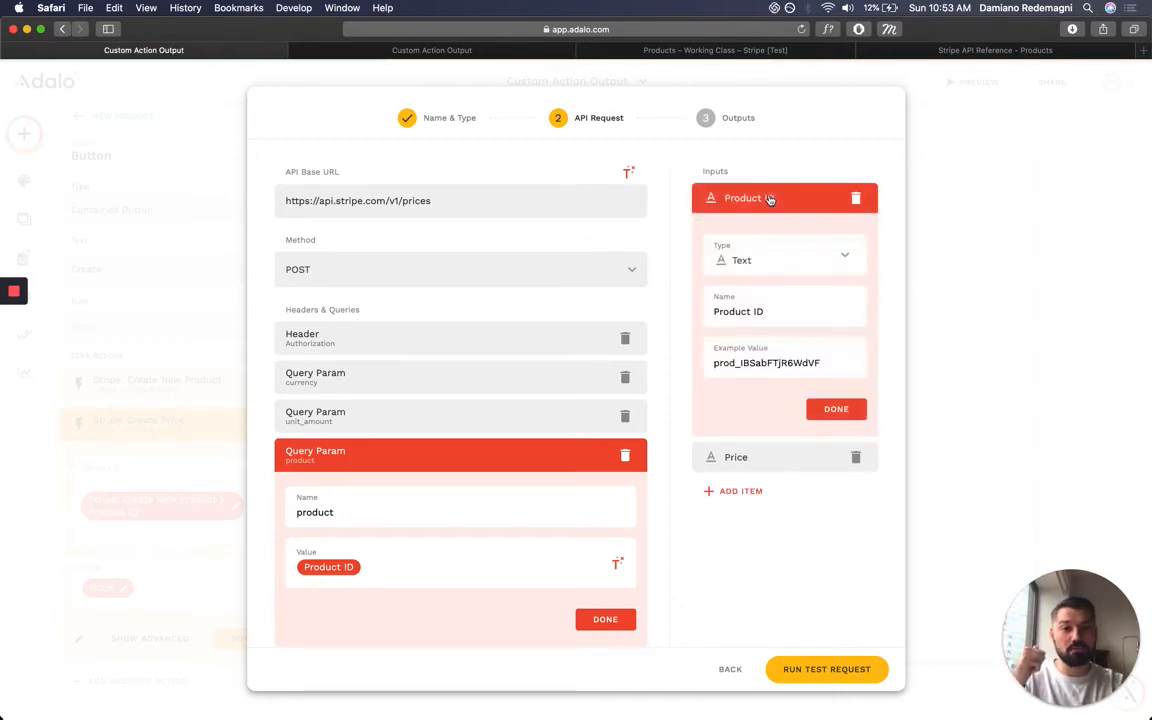
# Check the Product ID and Price examples, run the Create Price test, and save it.
pyautogui.tripleClick(766, 362)
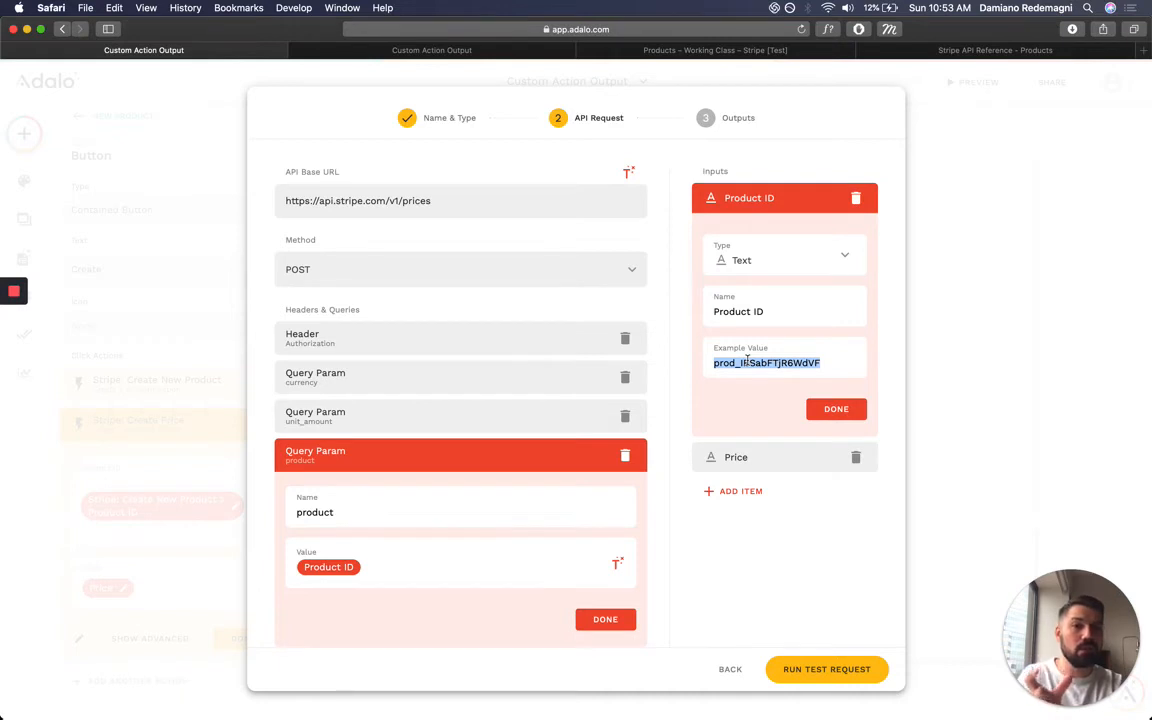
pyautogui.click(836, 409)
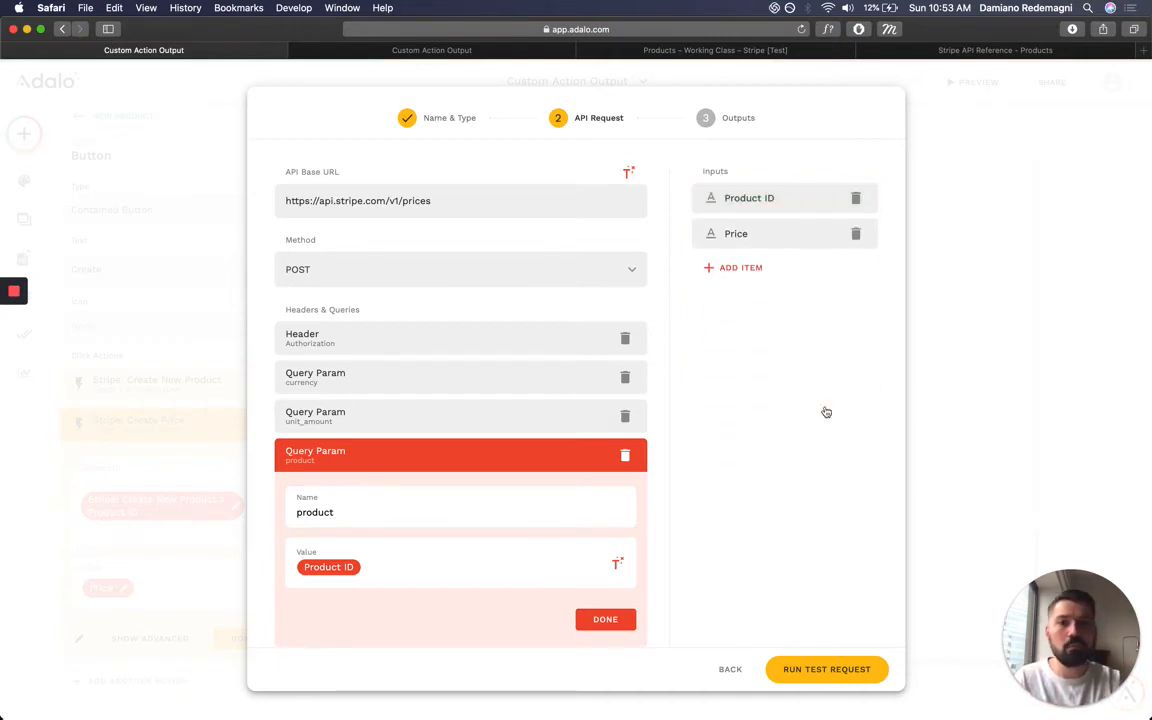
pyautogui.click(735, 233)
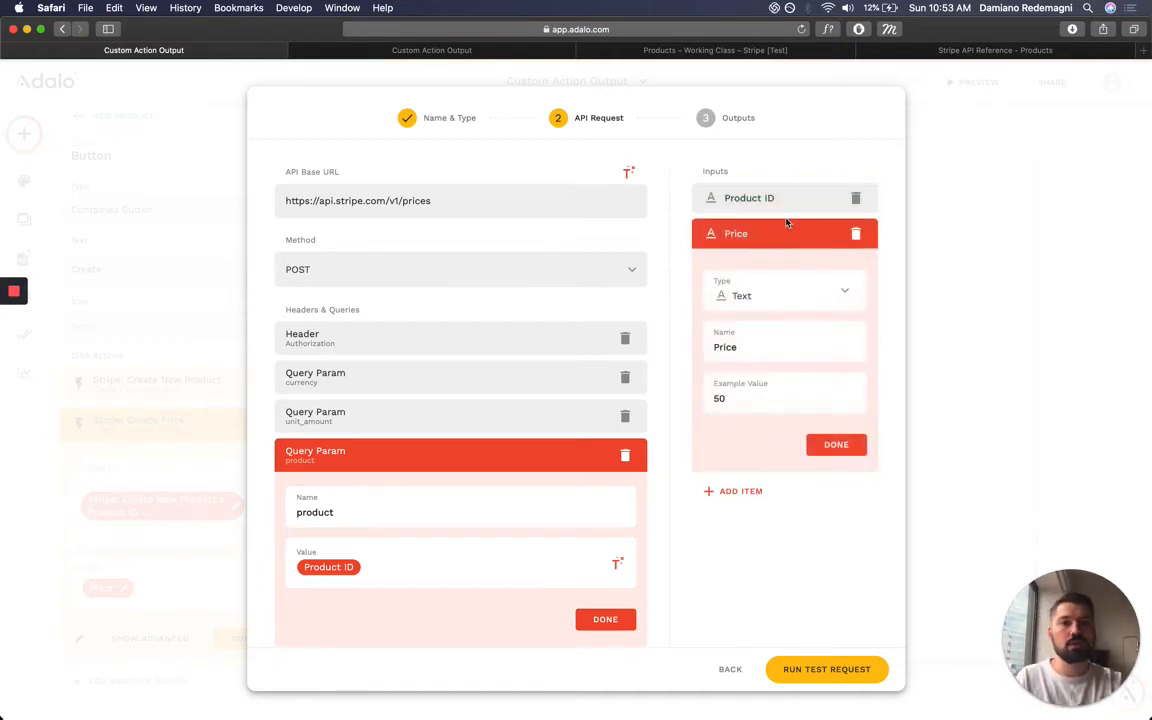
pyautogui.click(836, 444)
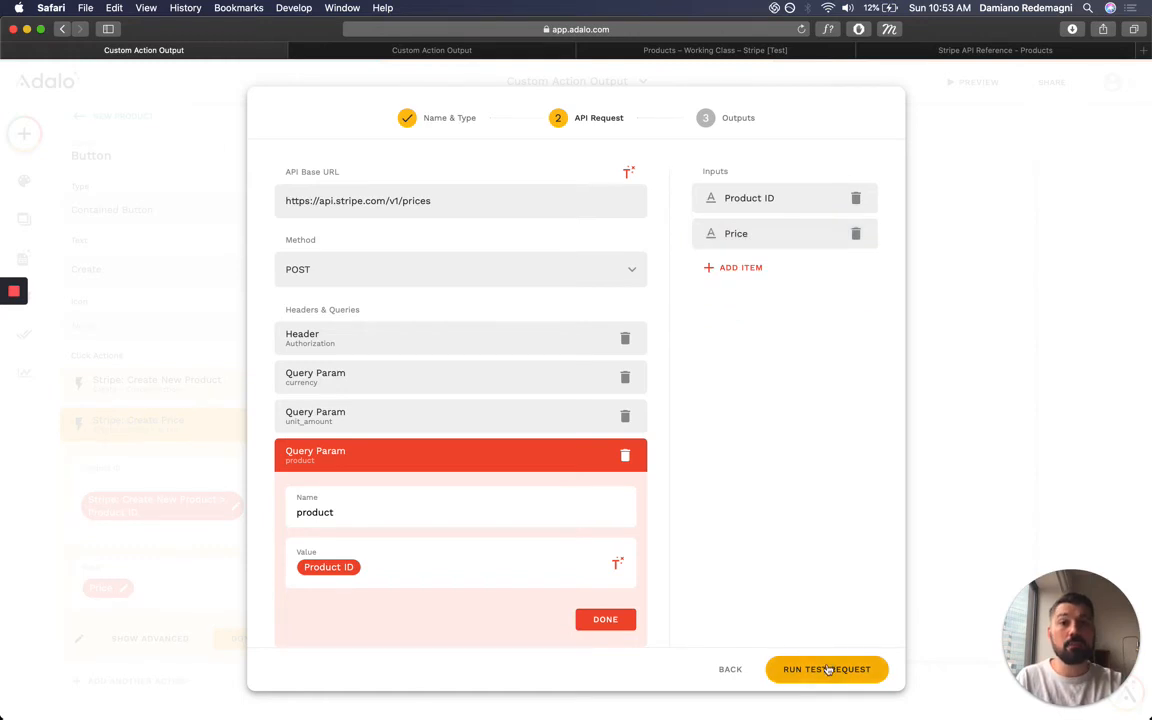
pyautogui.click(826, 669)
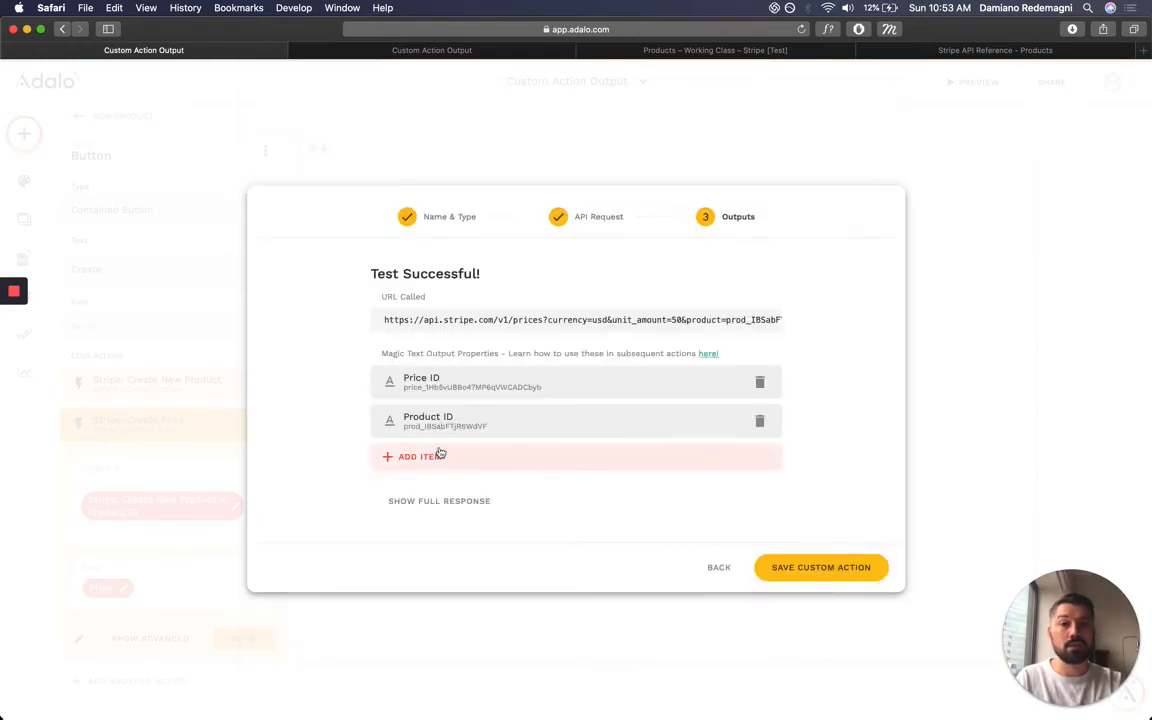
pyautogui.click(820, 567)
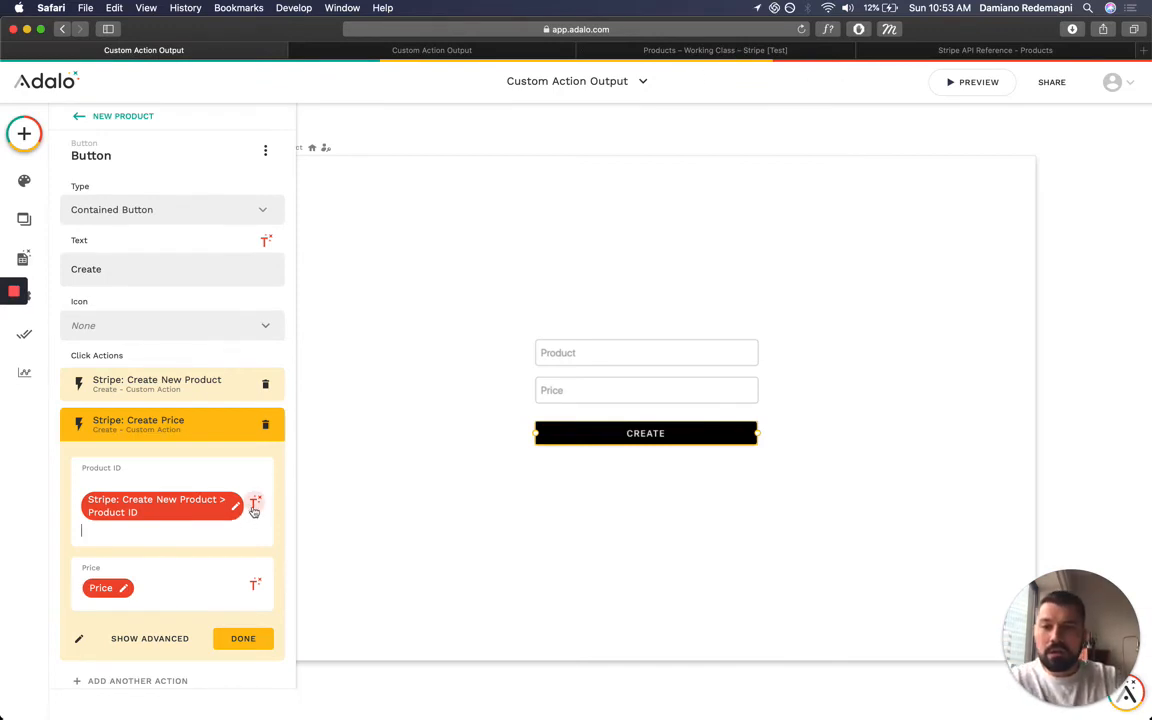
# Check the magic text sources for Product ID and Price, including Form Inputs Product and Price.
pyautogui.click(255, 502)
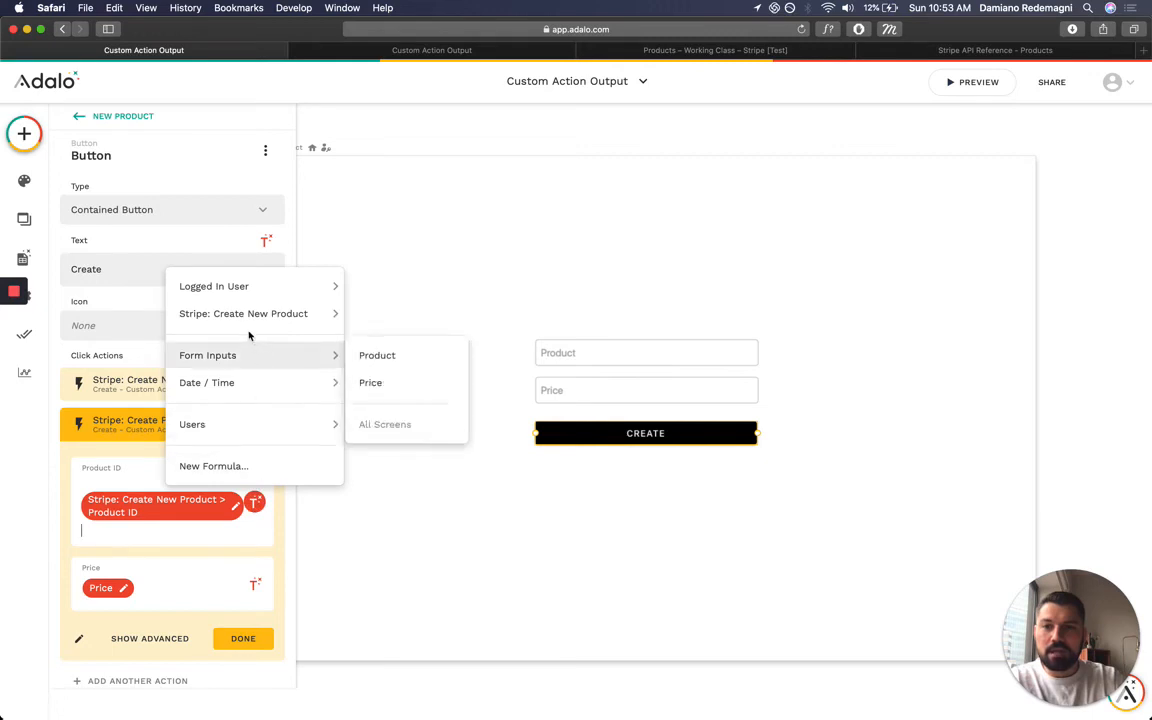
pyautogui.moveTo(243, 313)
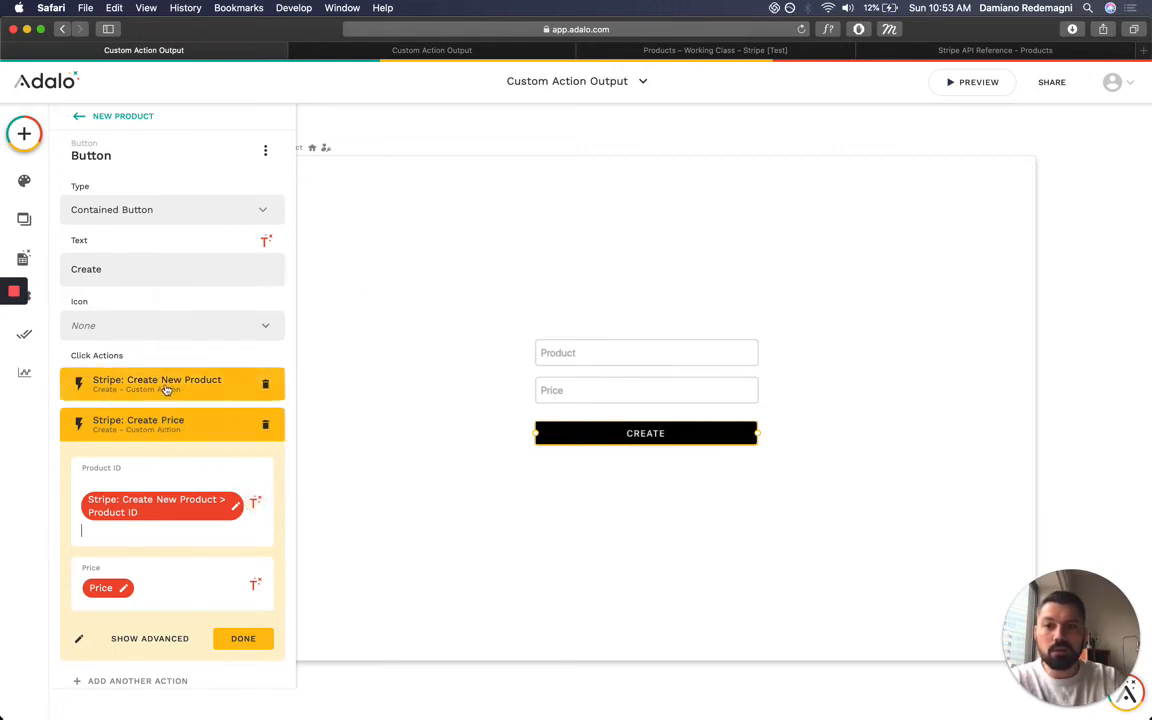
pyautogui.click(255, 503)
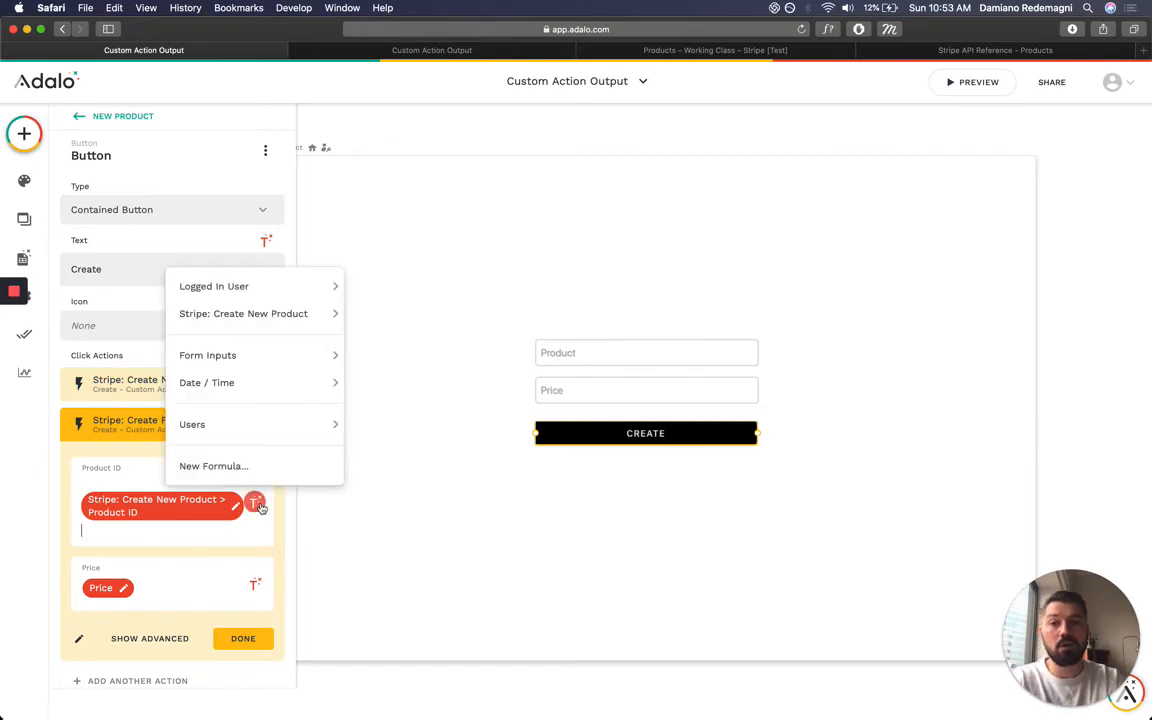
pyautogui.click(243, 313)
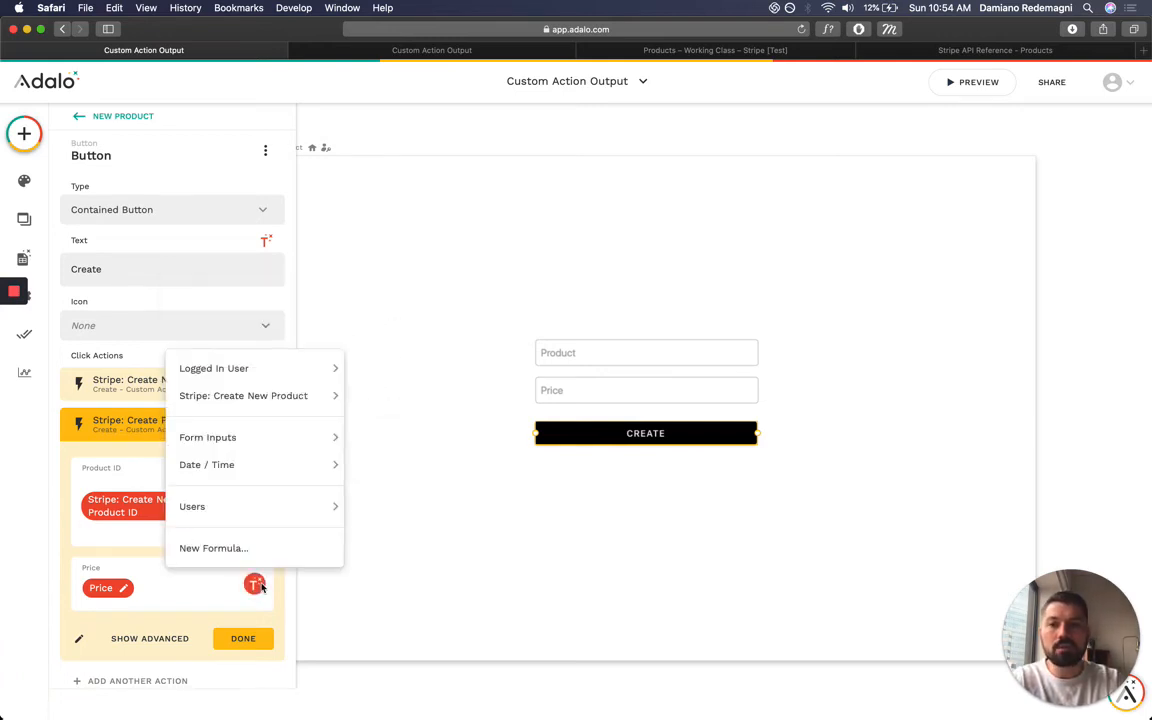
pyautogui.click(208, 437)
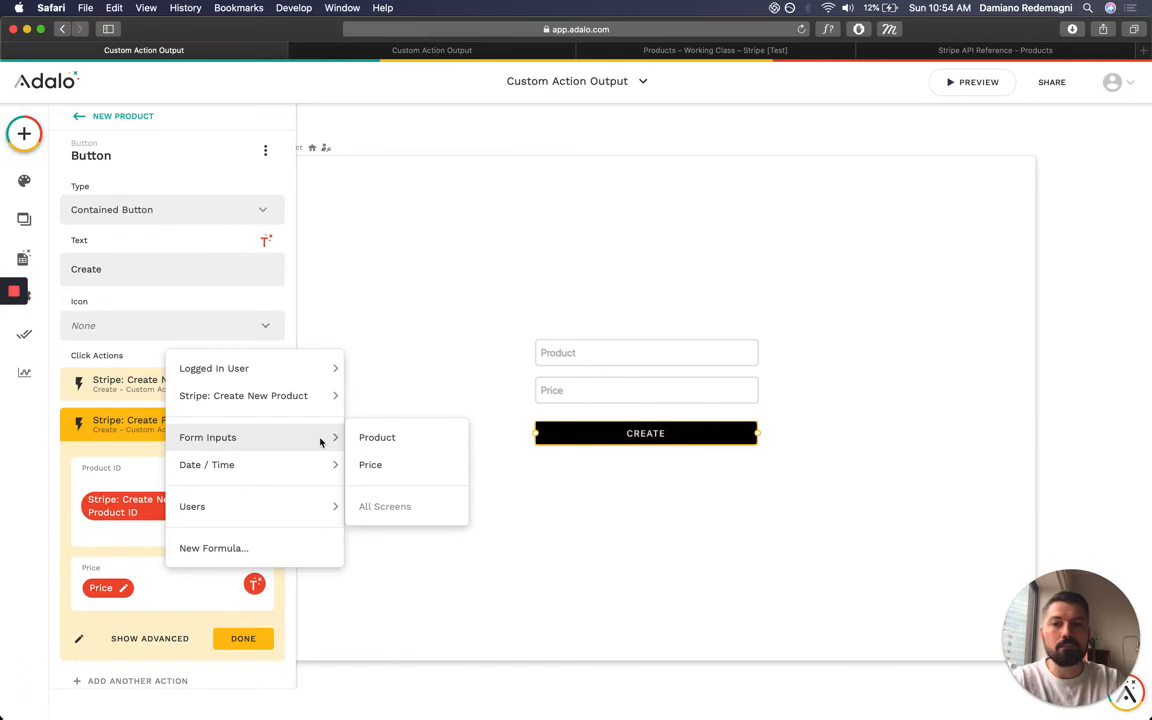
pyautogui.moveTo(466, 391)
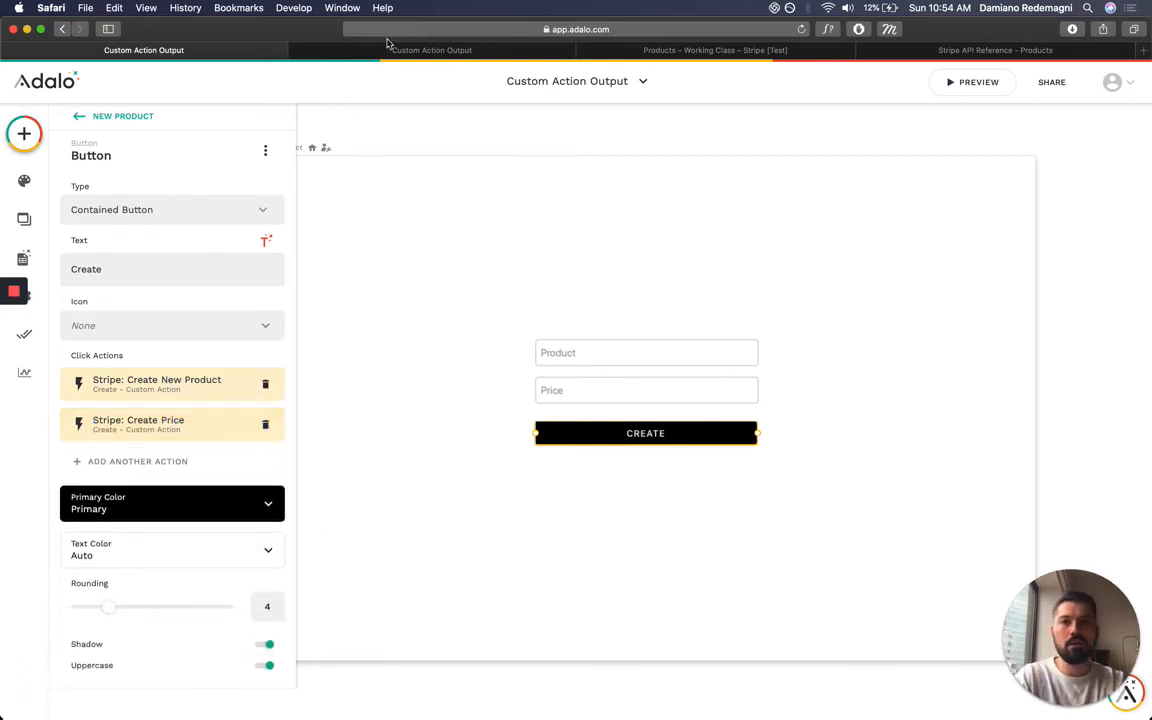
# In the app preview, submit product 'Damiano's Test' with price 7500.
pyautogui.click(971, 82)
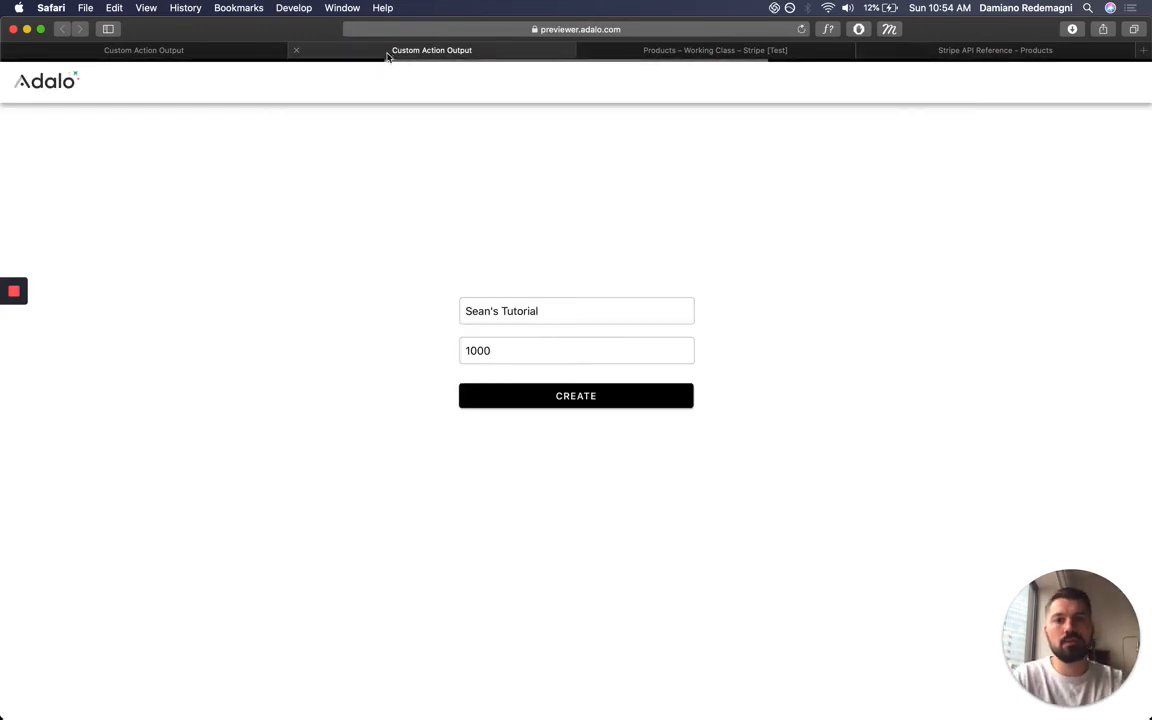
pyautogui.doubleClick(500, 311)
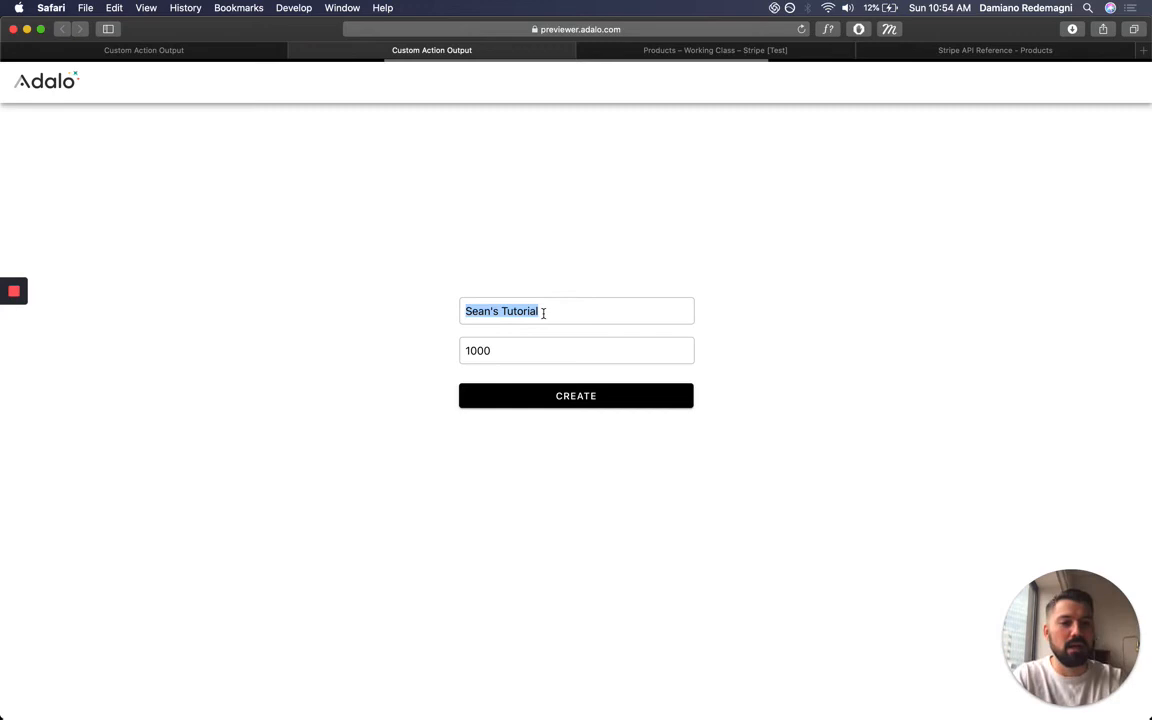
pyautogui.write("Damiano's")
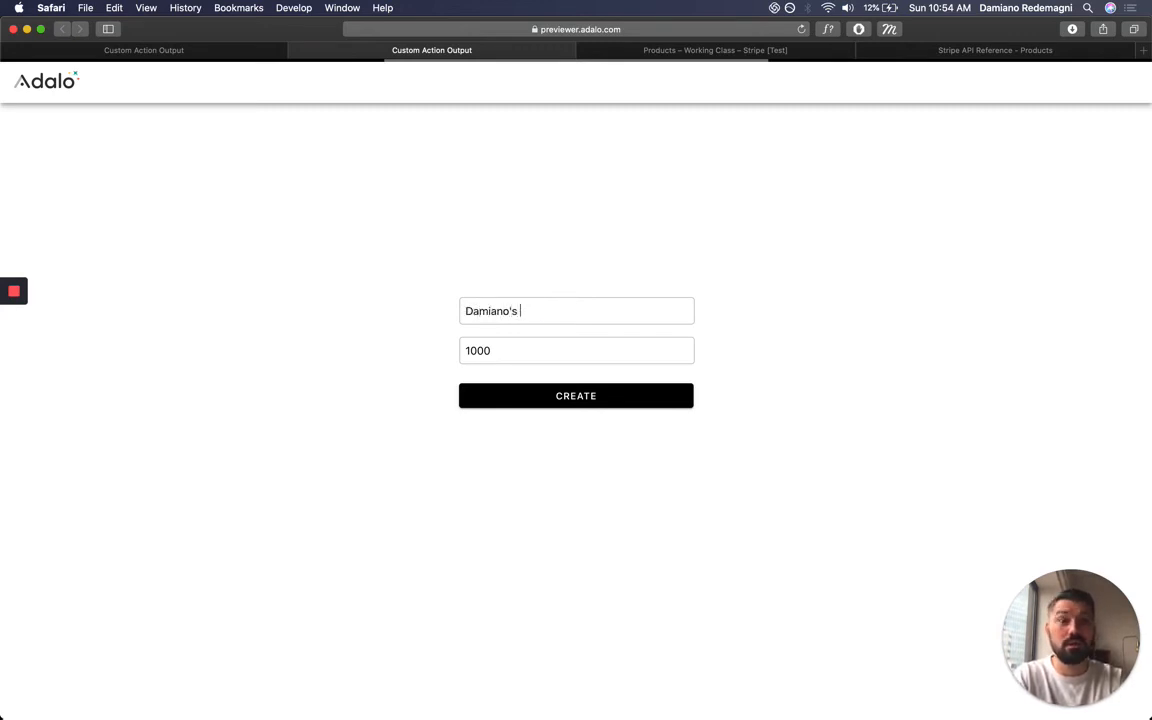
pyautogui.write('Test')
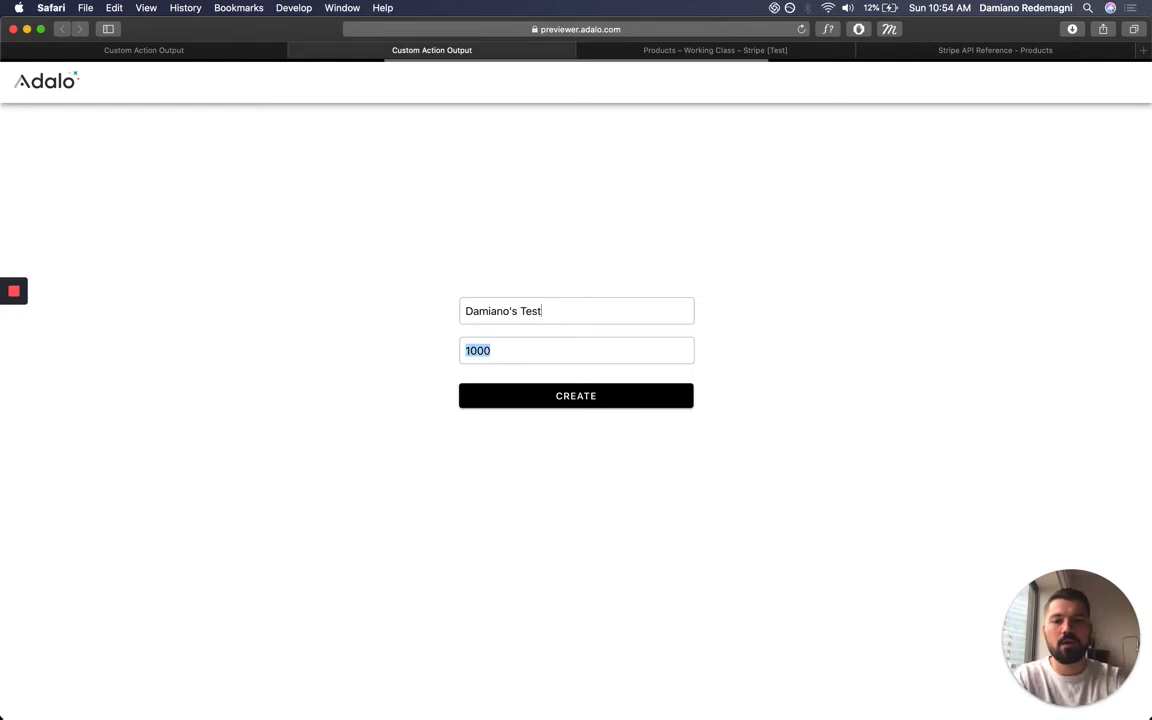
pyautogui.write('750')
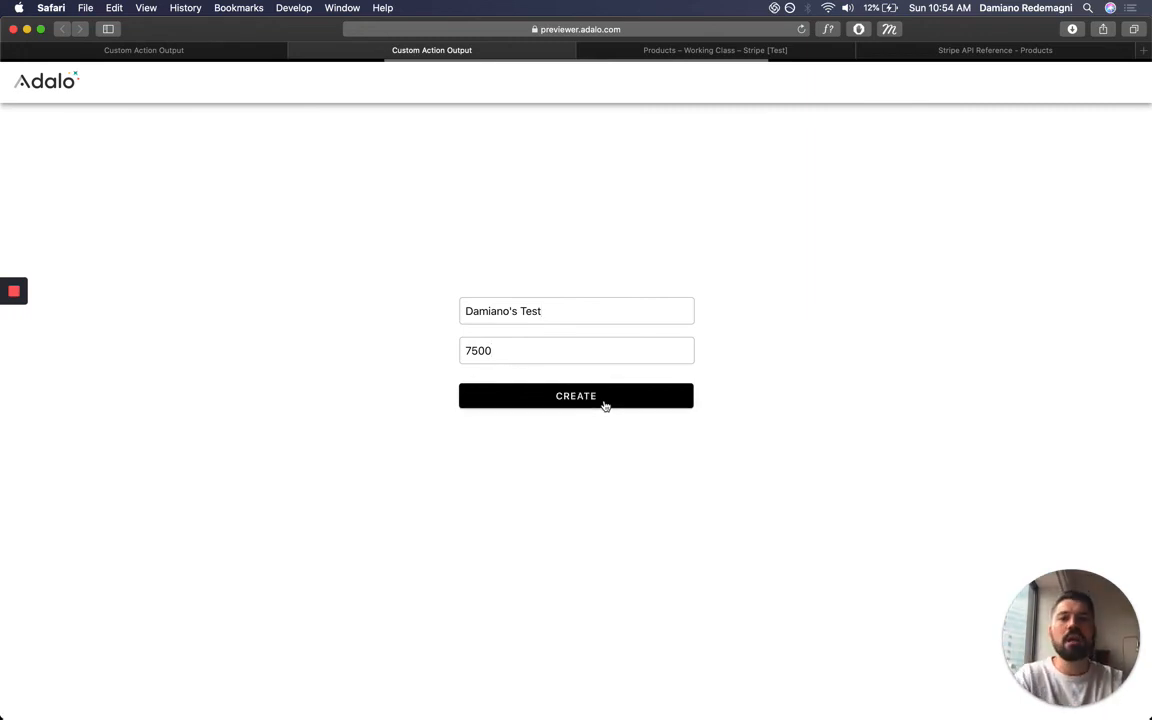
pyautogui.click(576, 395)
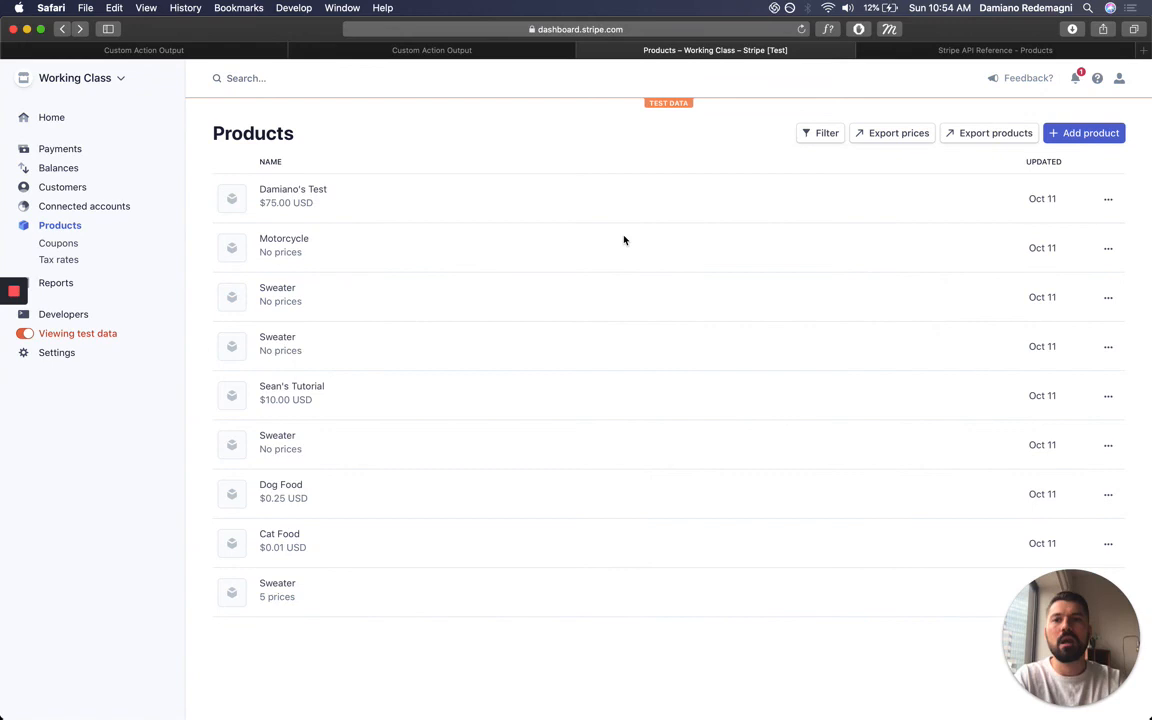
# Verify Damiano's Test product shows a $75.00 price with successful product and price API logs, then return to Adalo.
pyautogui.click(293, 195)
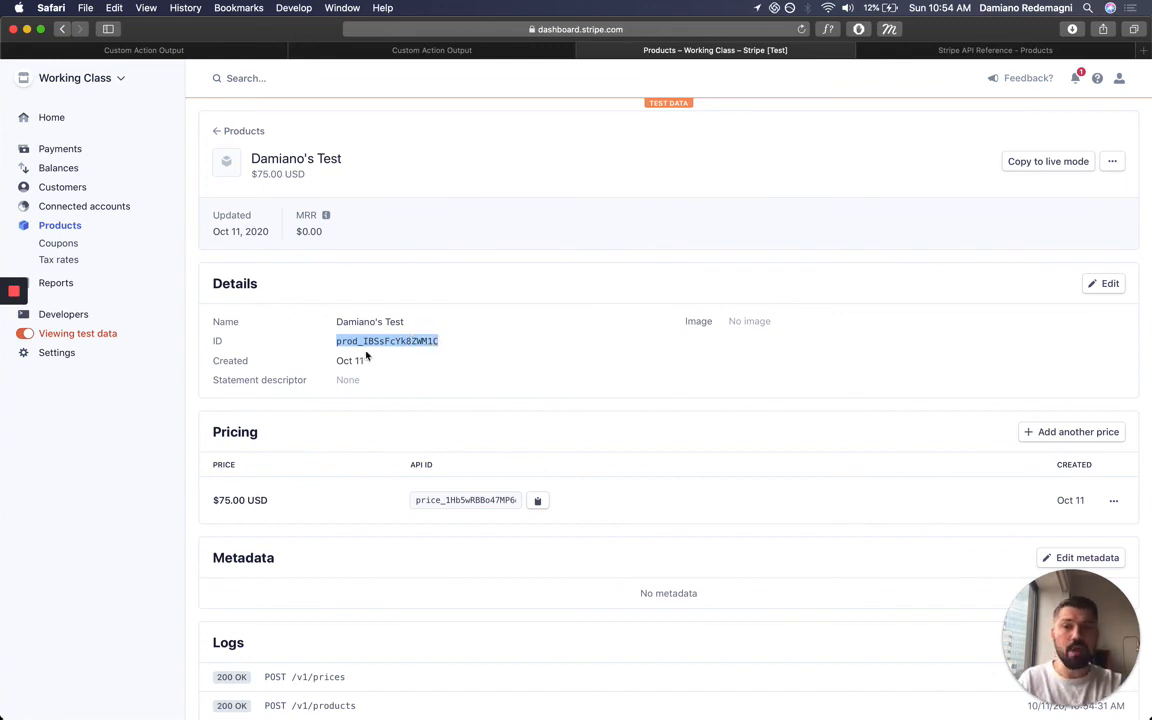
pyautogui.scroll(-3)
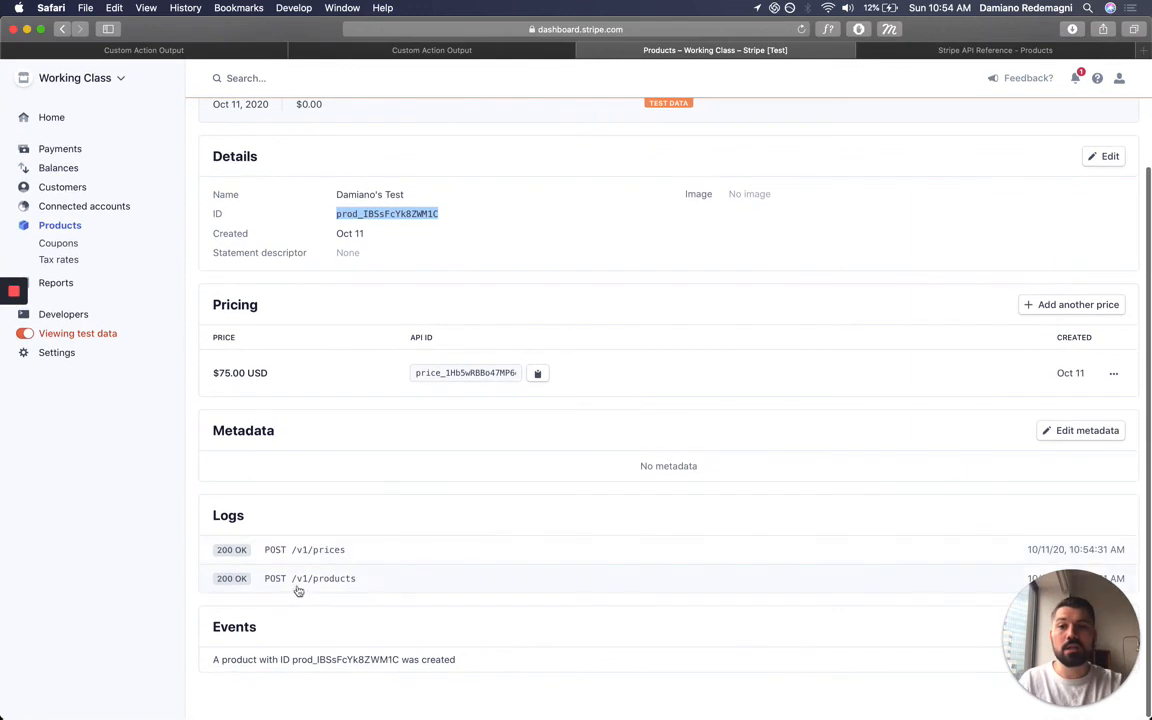
pyautogui.moveTo(430, 588)
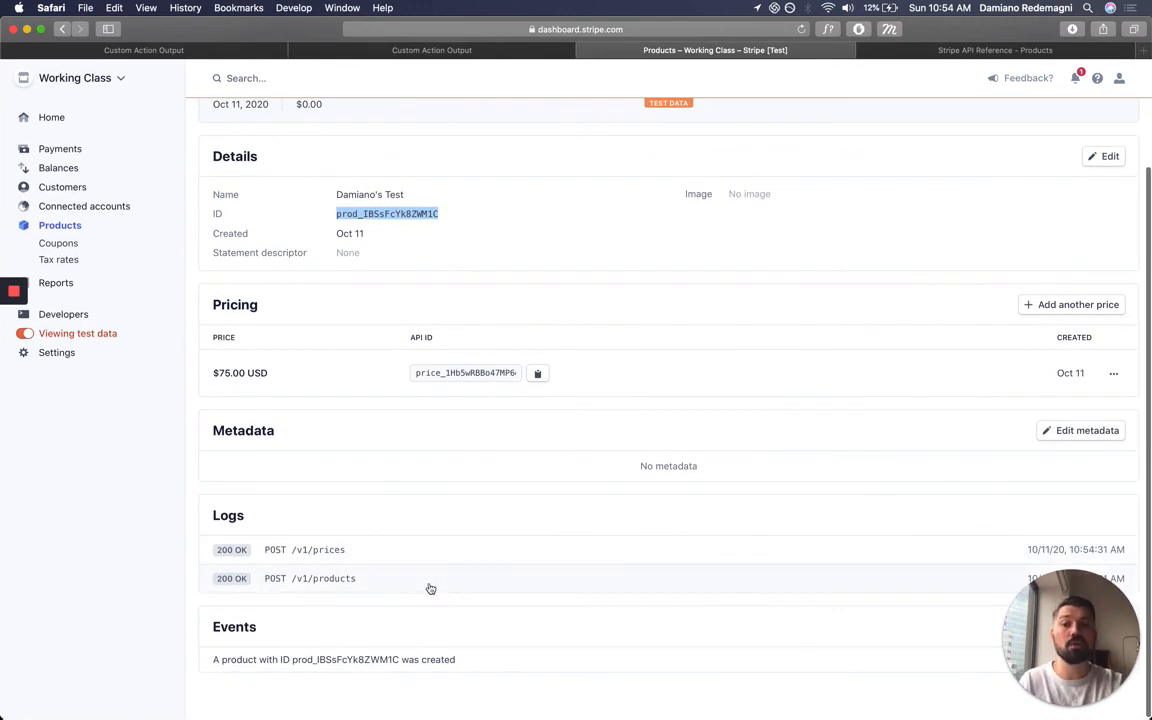
pyautogui.moveTo(418, 573)
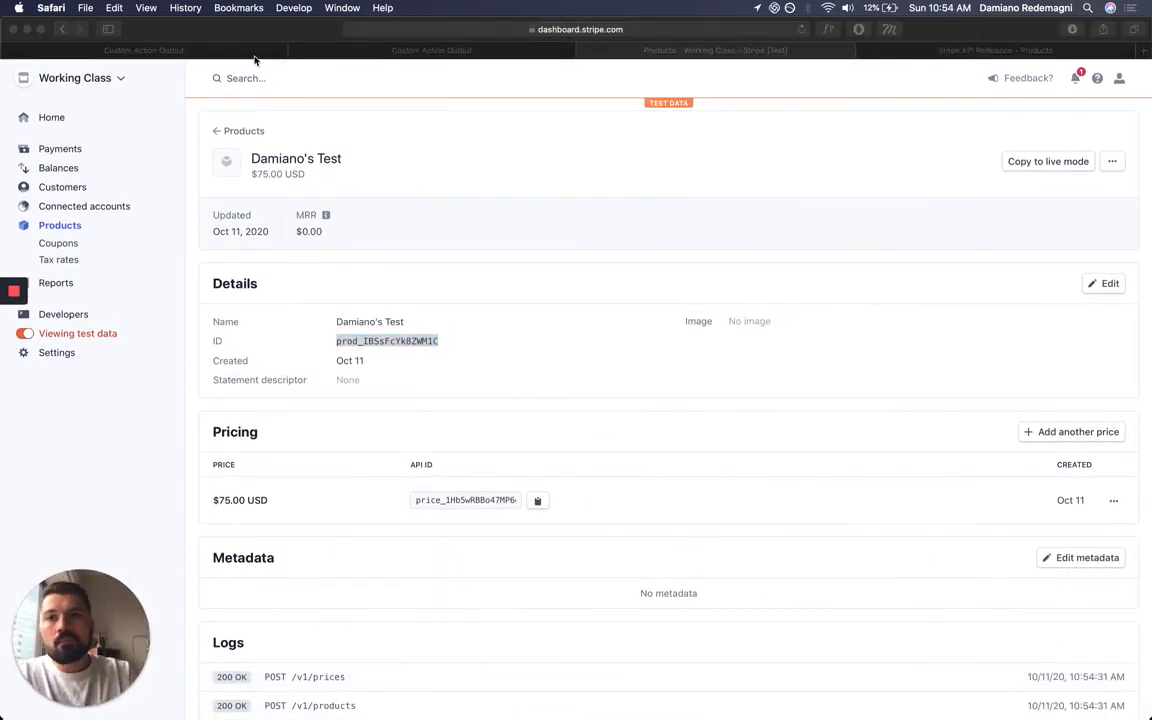
pyautogui.click(144, 50)
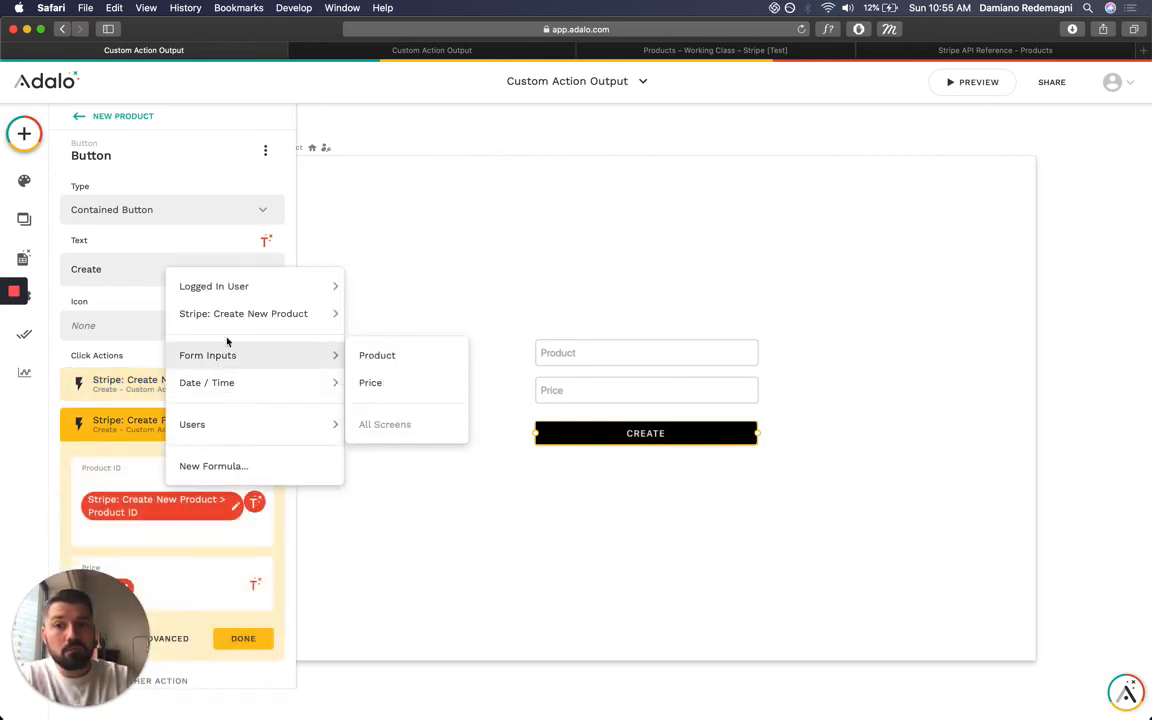
pyautogui.moveTo(243, 313)
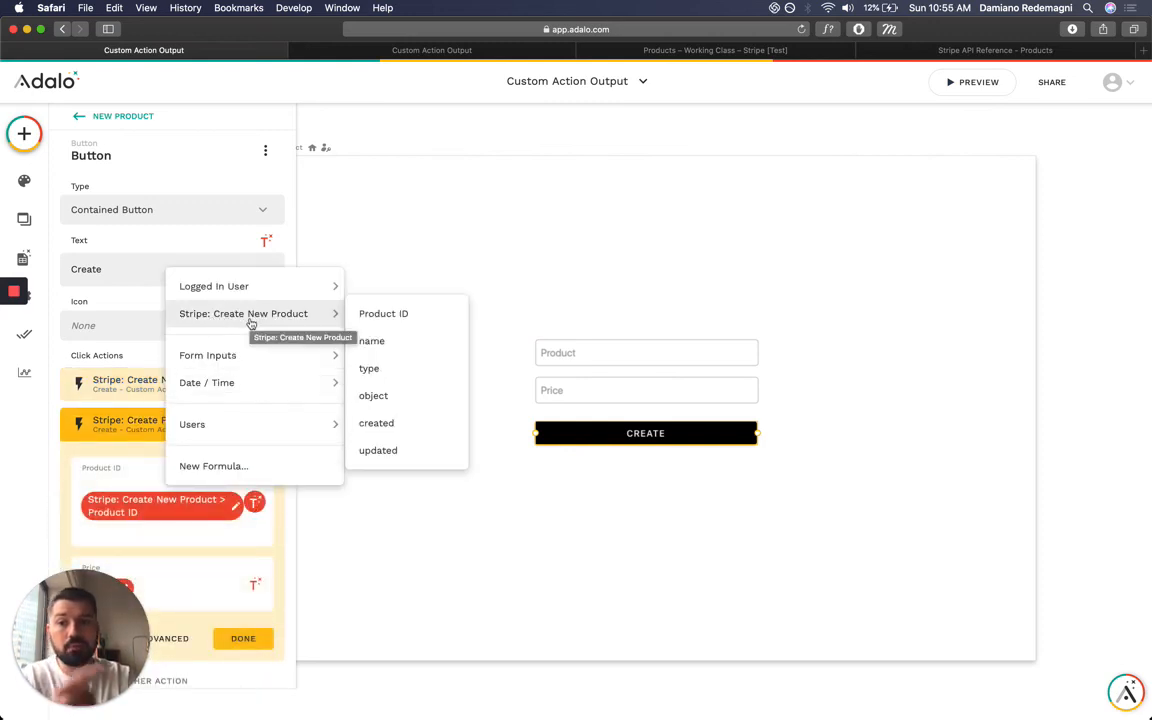